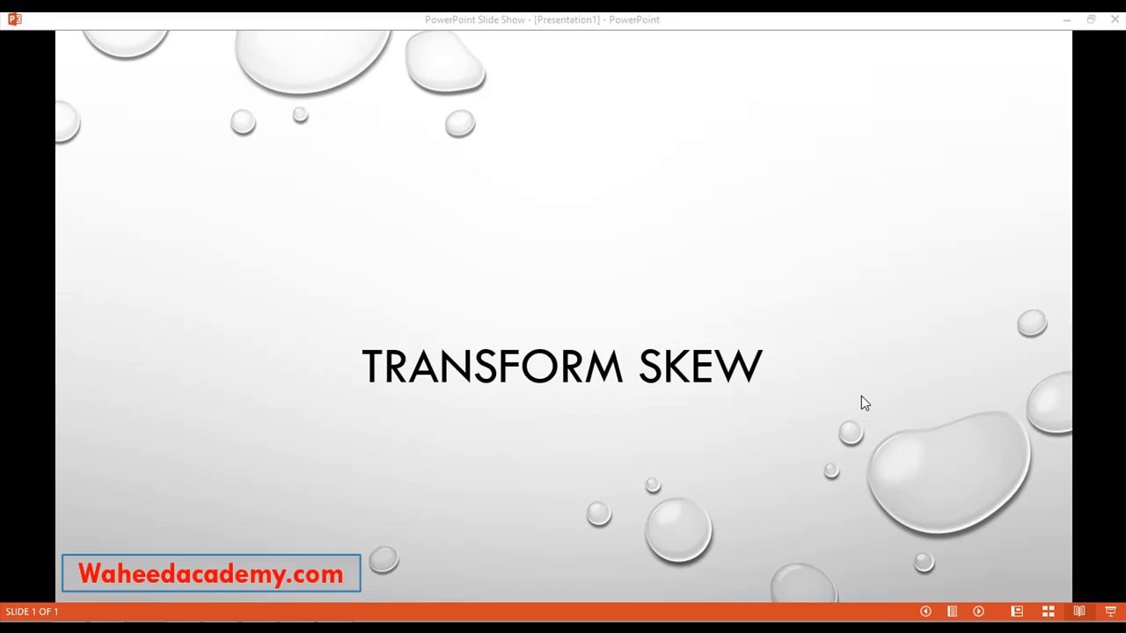
mouse_move(169, 558)
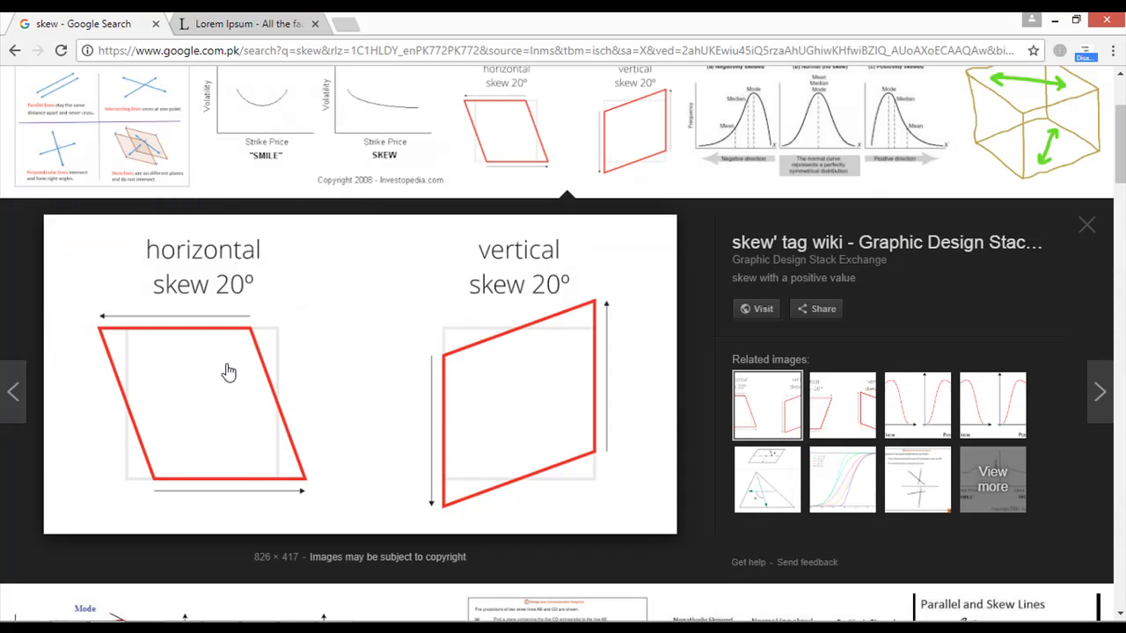
mouse_move(198, 312)
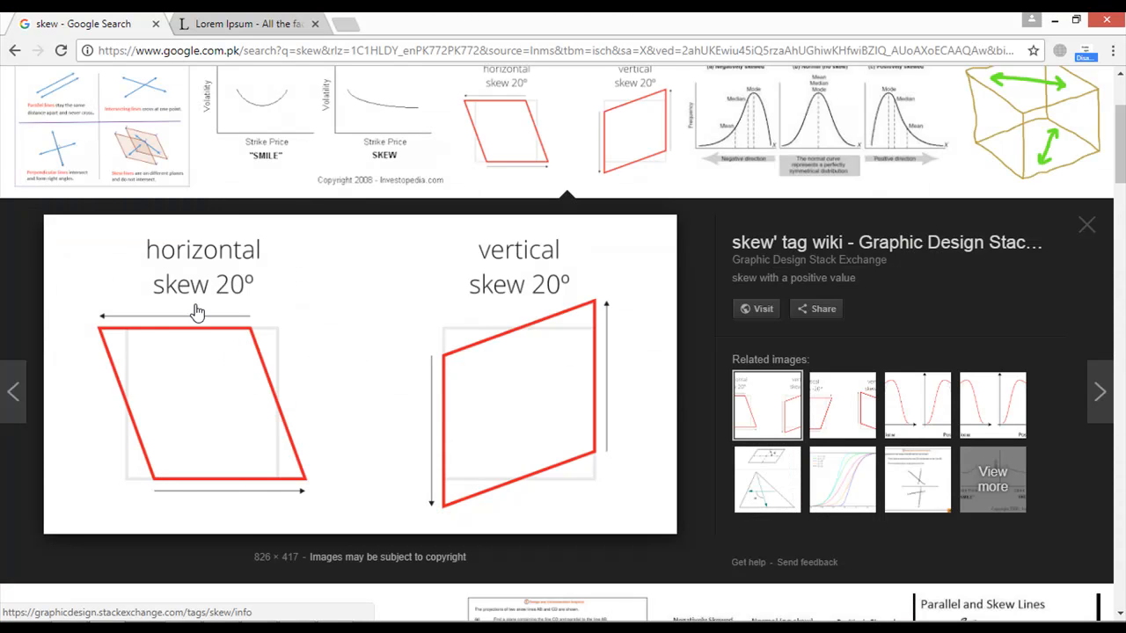
mouse_move(200, 375)
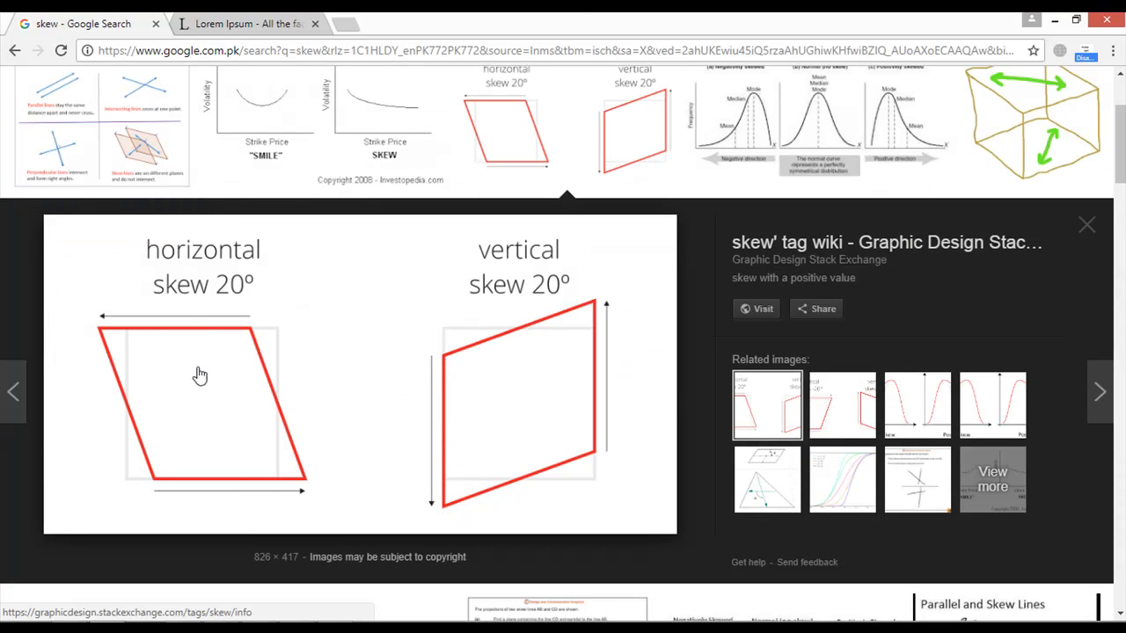
mouse_move(196, 263)
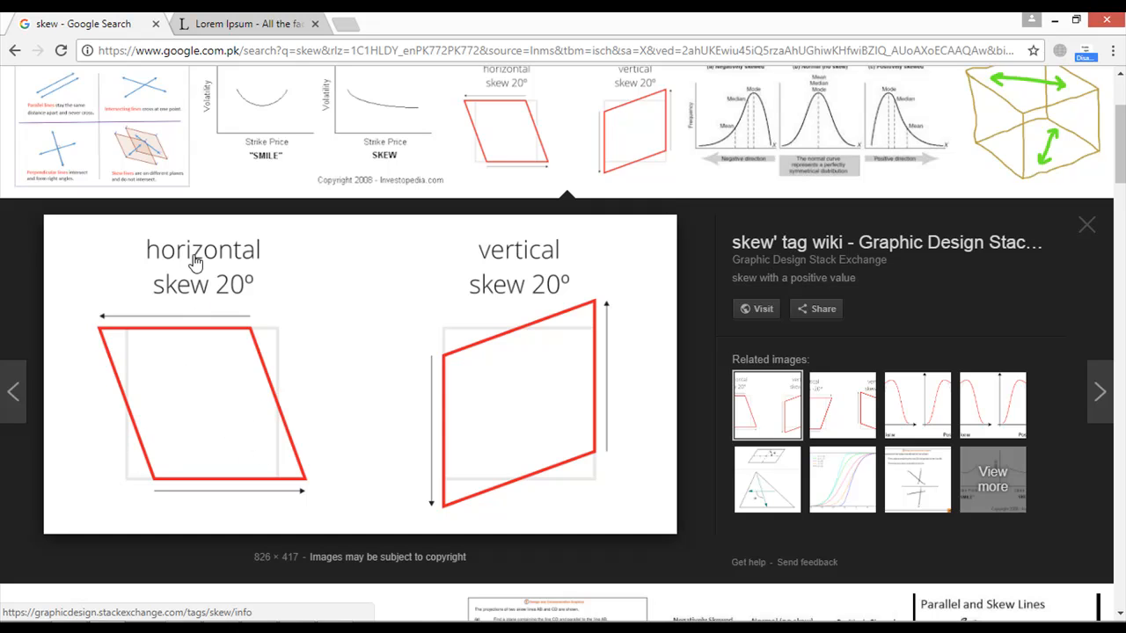
mouse_move(231, 264)
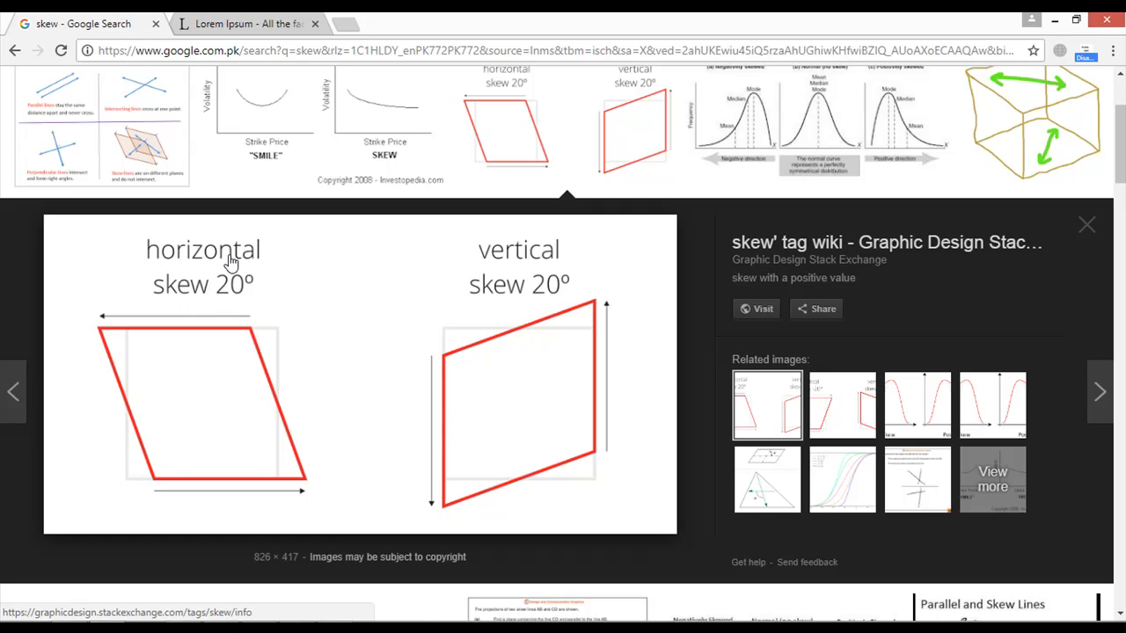
mouse_move(268, 343)
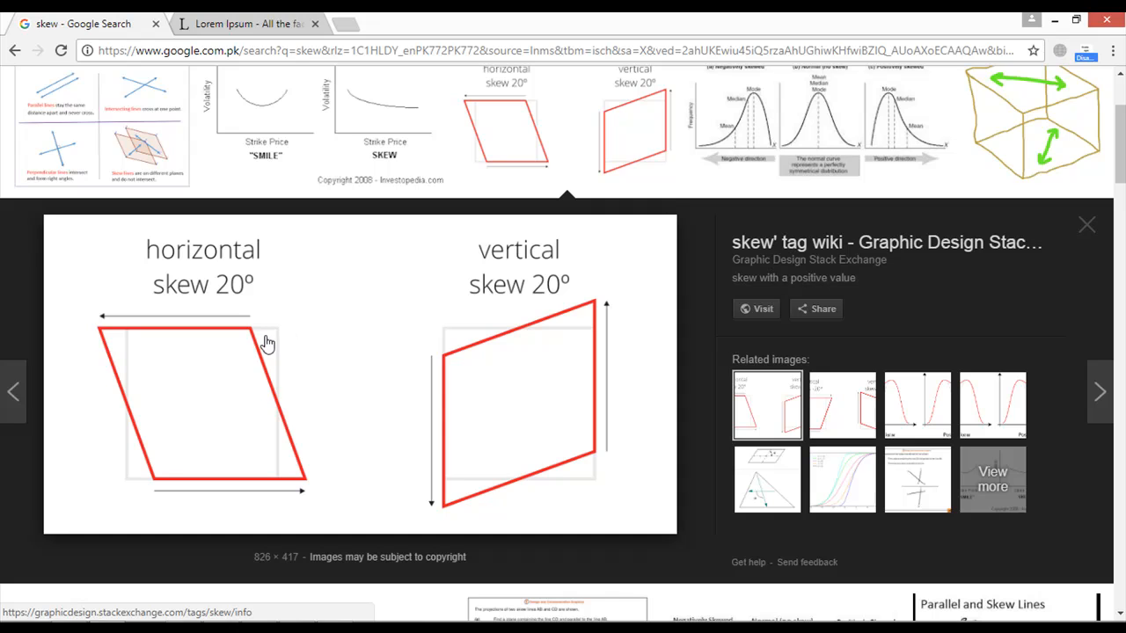
mouse_move(277, 340)
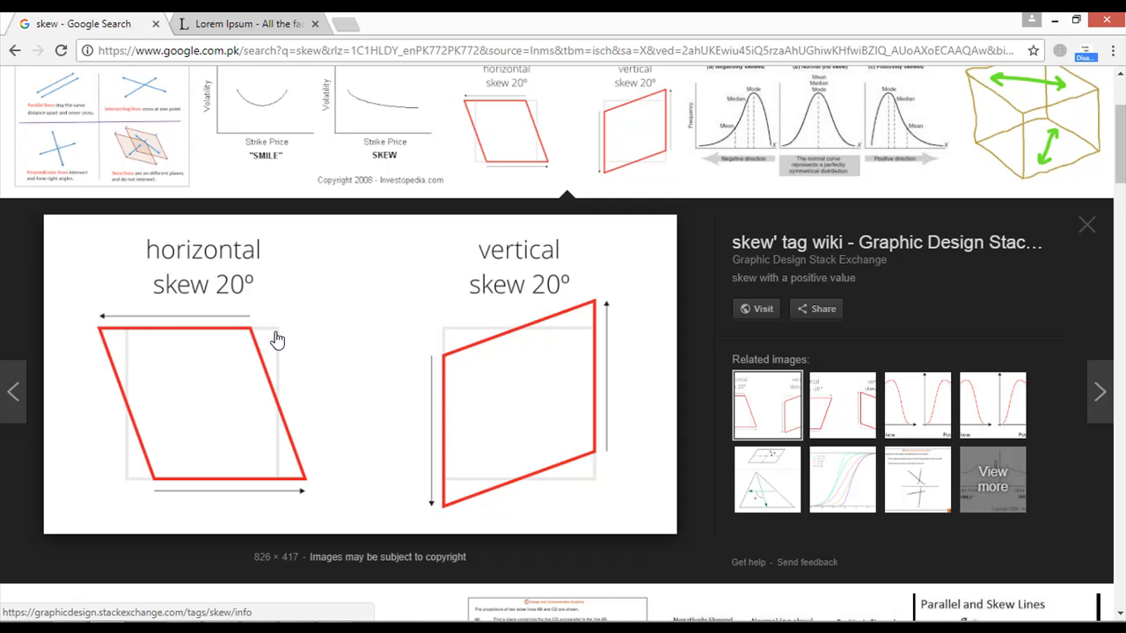
mouse_move(228, 339)
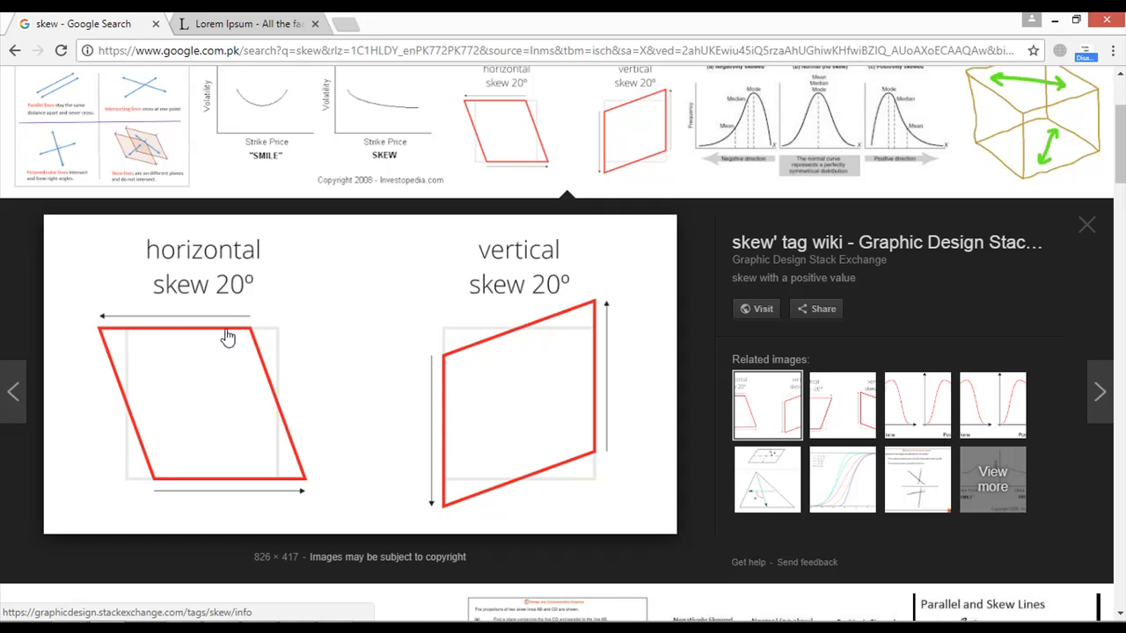
mouse_move(165, 494)
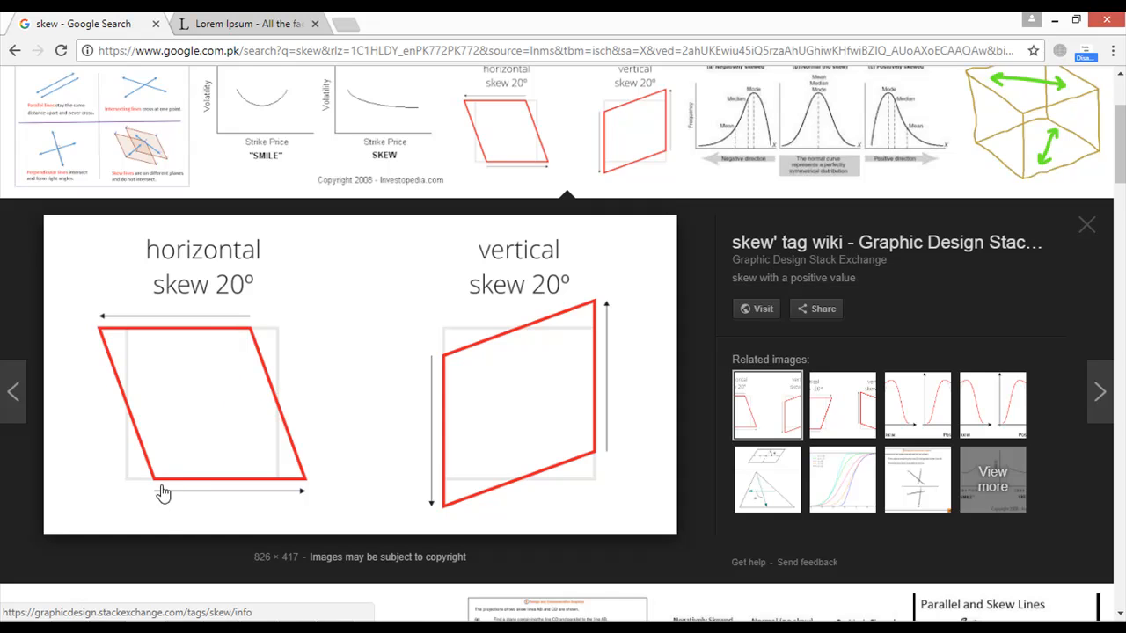
mouse_move(158, 486)
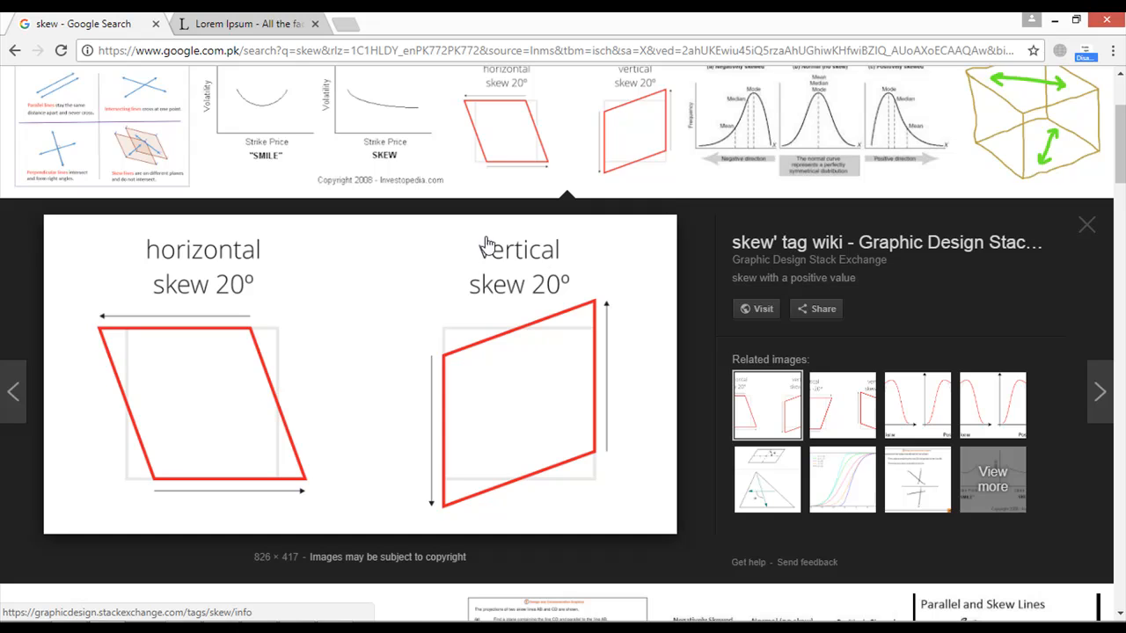
mouse_move(412, 408)
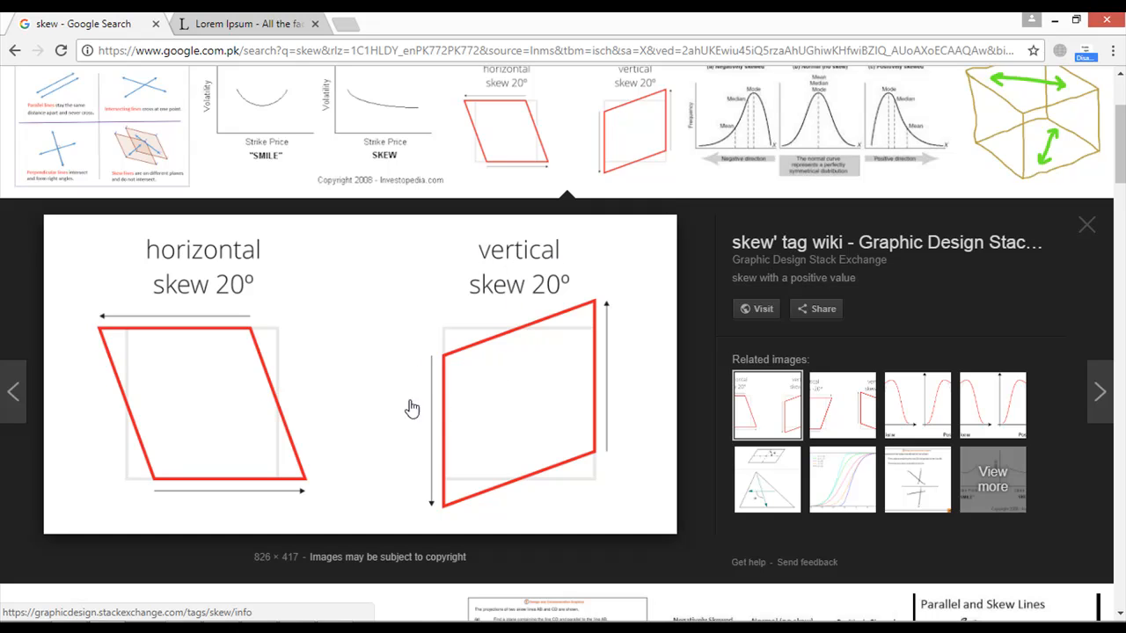
mouse_move(464, 474)
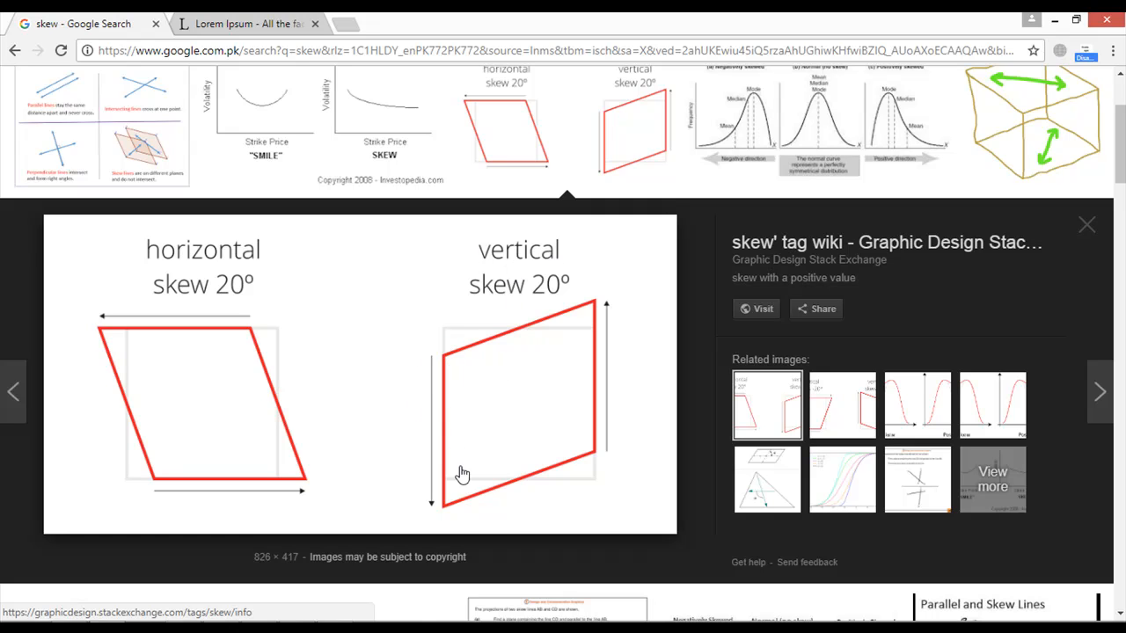
mouse_move(444, 394)
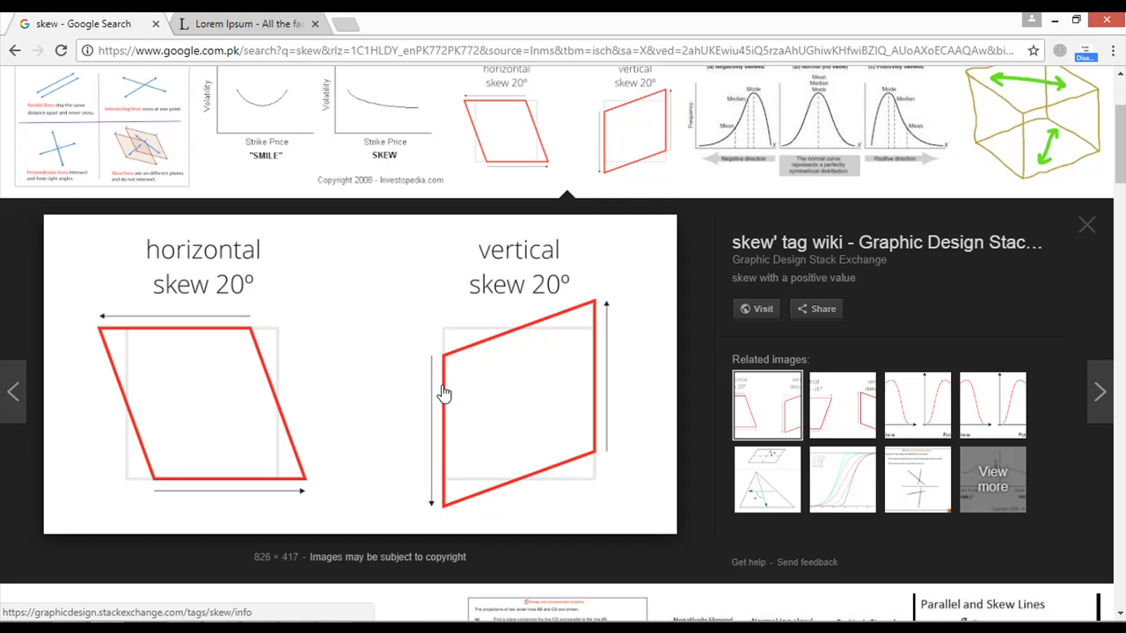
mouse_move(605, 310)
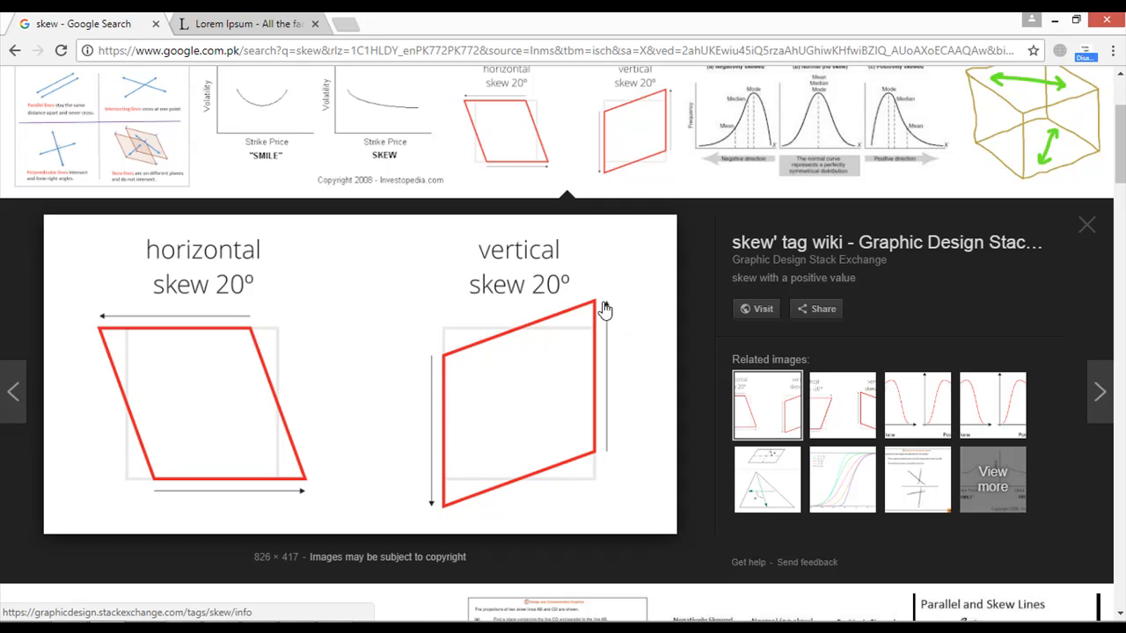
mouse_move(751, 135)
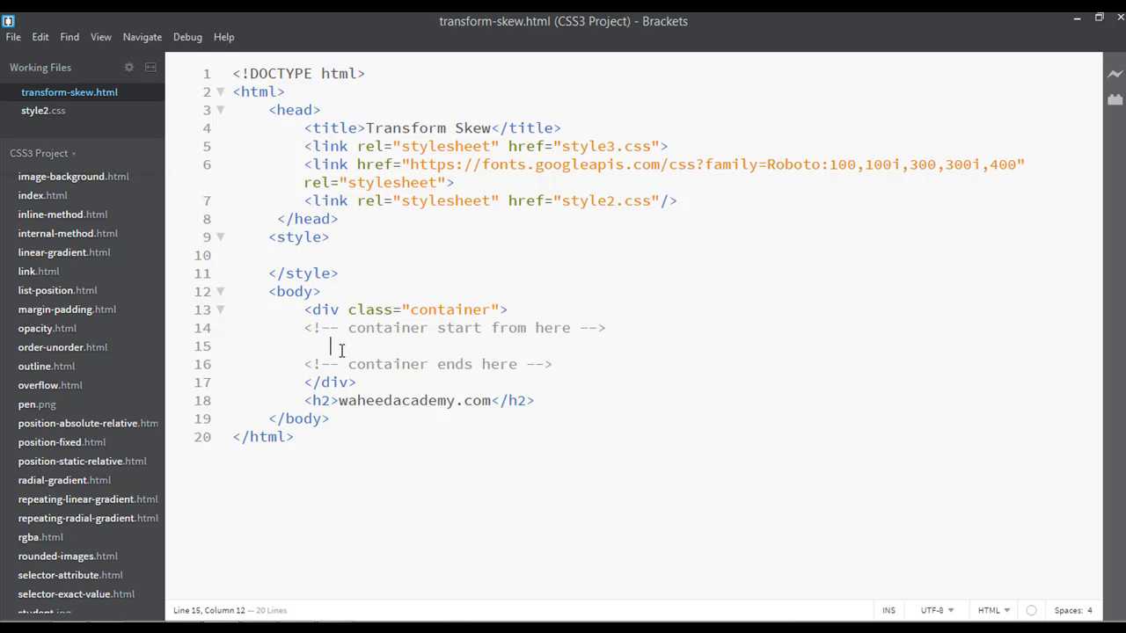
Add a <p> Lorem ipsum paragraph inside the container div and duplicate it as a second paragraph
type("<")
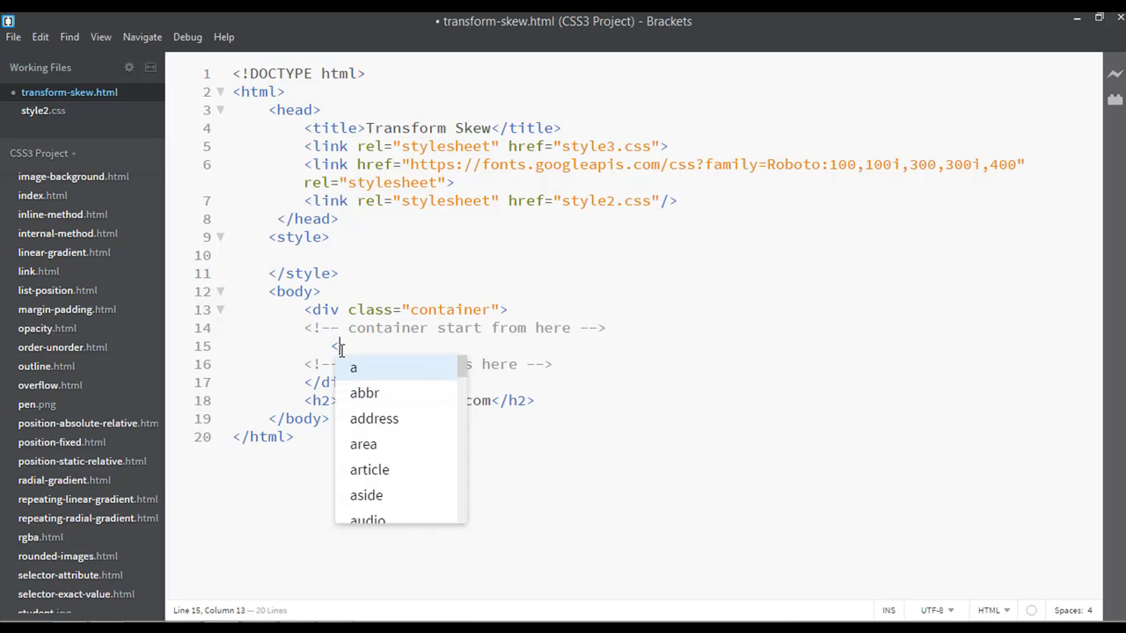
type("p>")
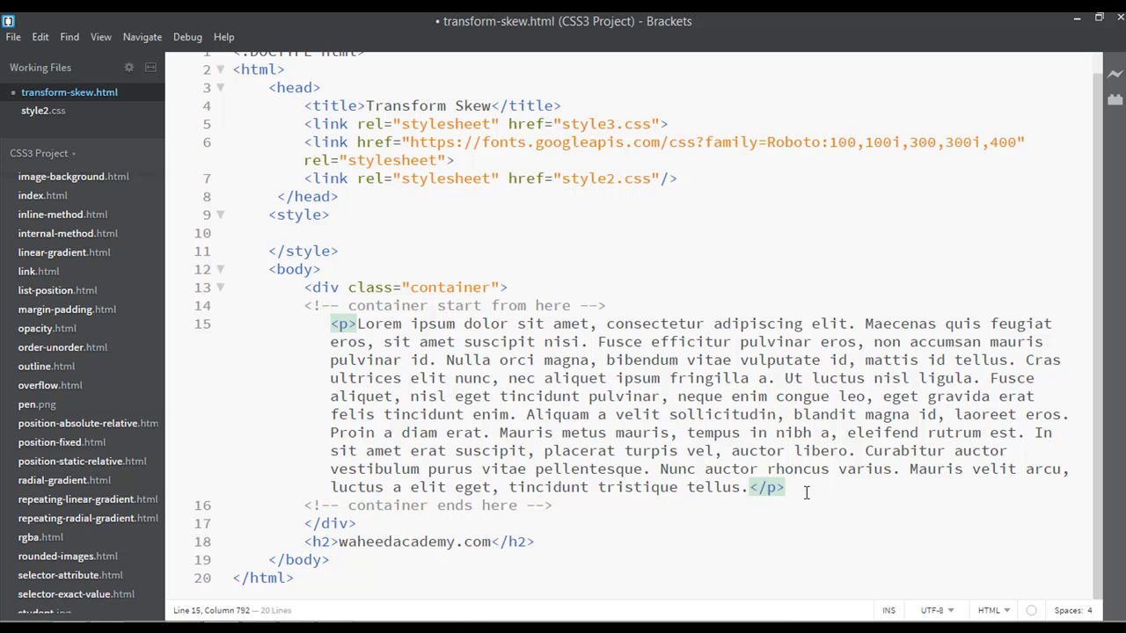
left_click_drag(359, 324, 783, 486)
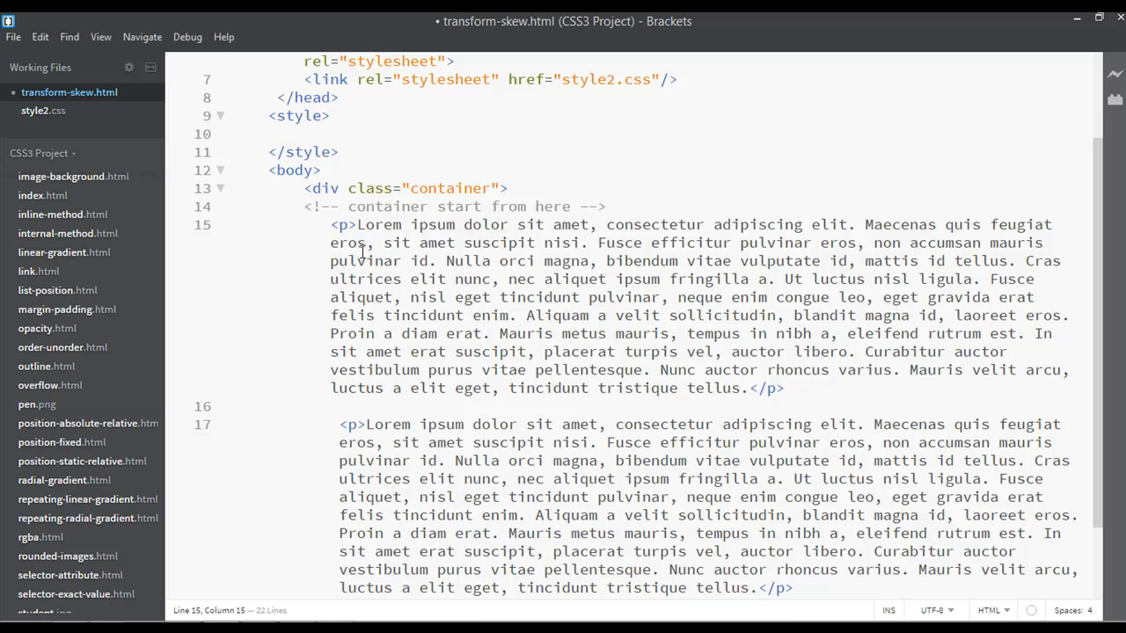
Label the paragraphs (FIRST PARAGRAPH) and (SECOND PARAGRAPH) at their start
type("()")
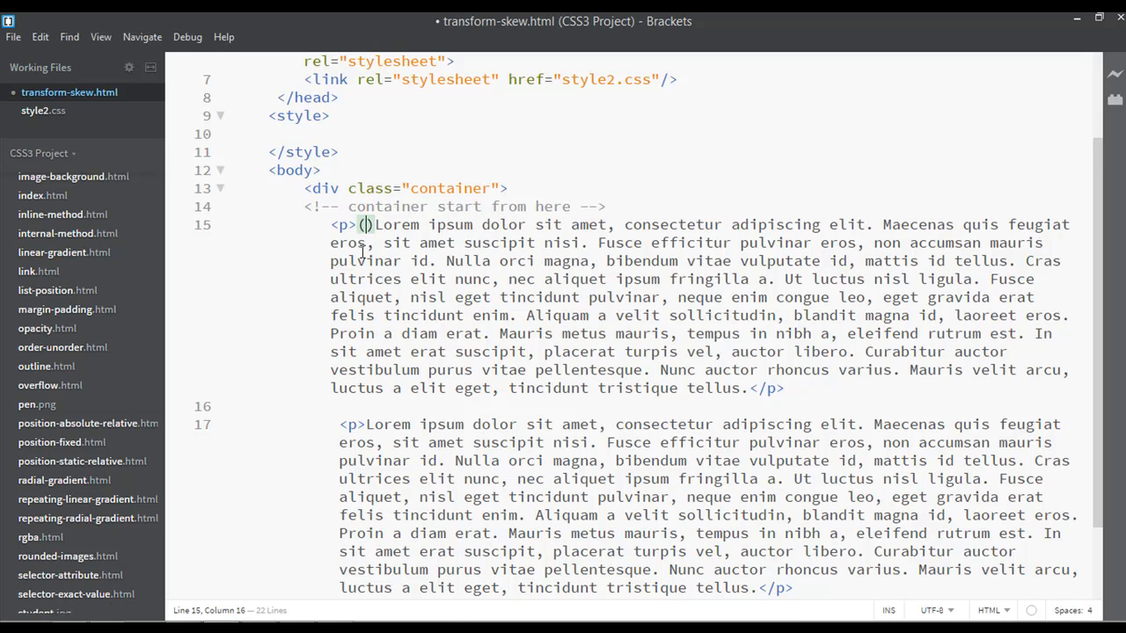
type("FIRS")
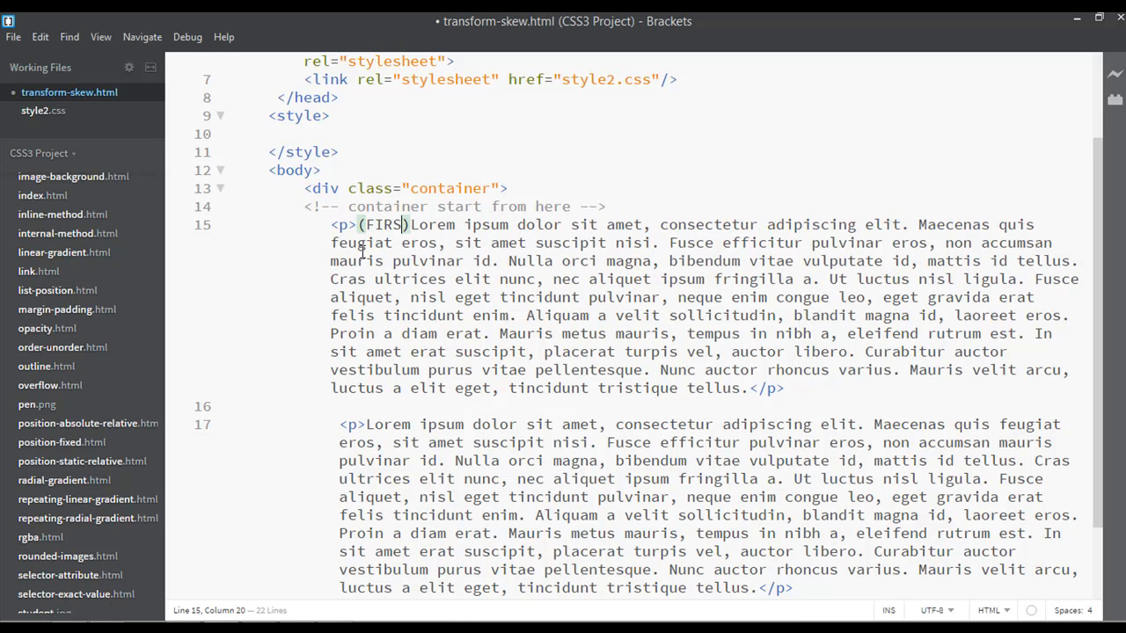
type("PARAGRAPH")
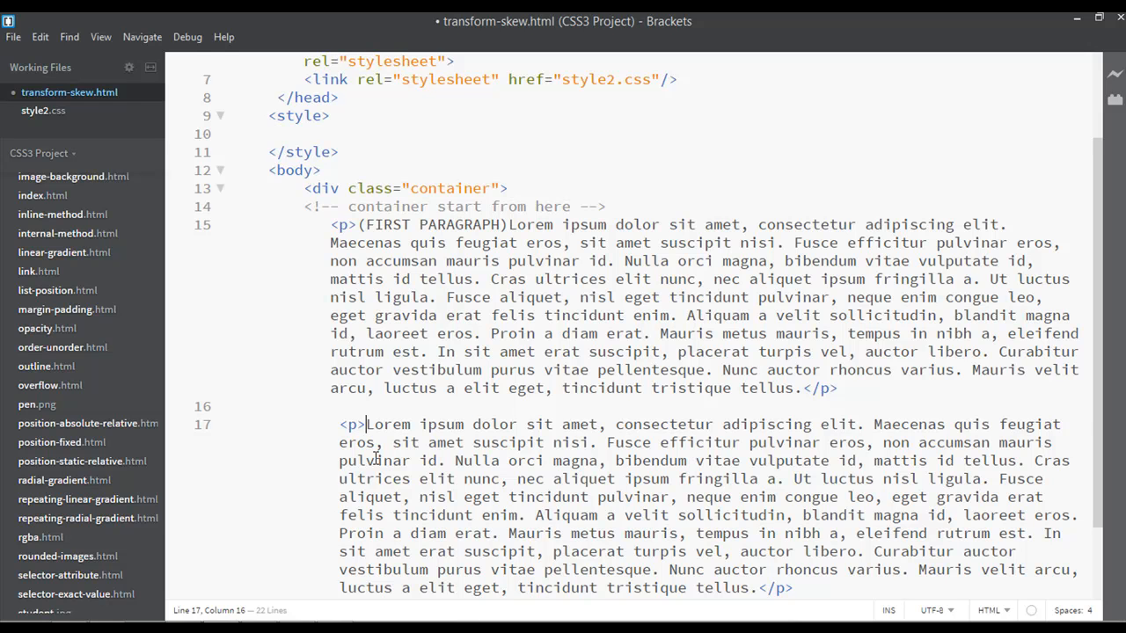
type("()")
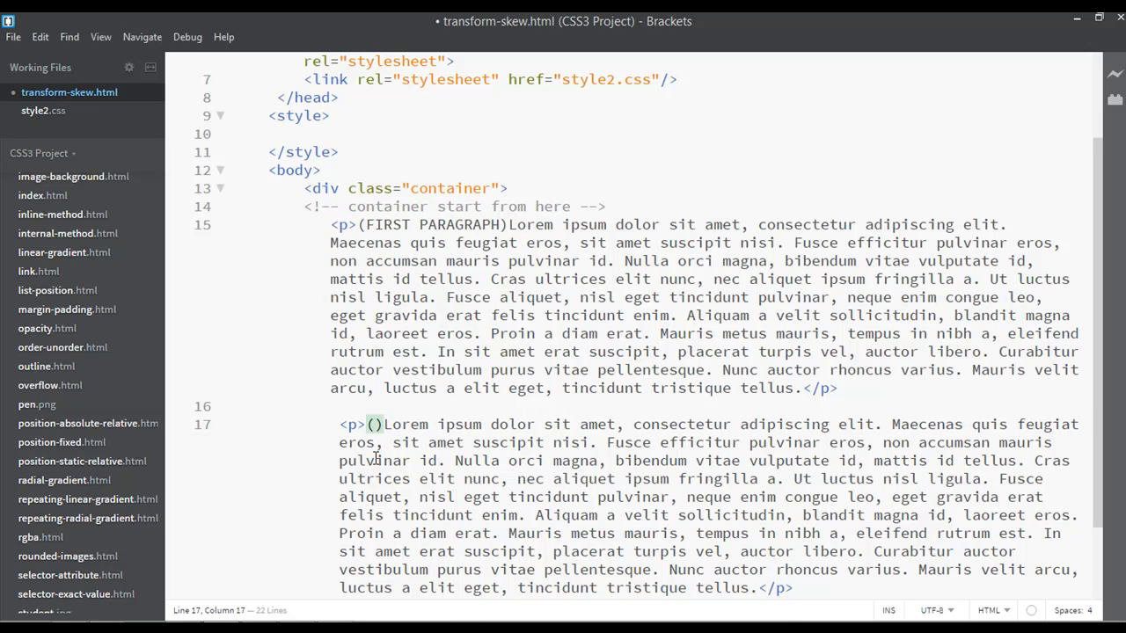
type("SECOND PARAGRAPH")
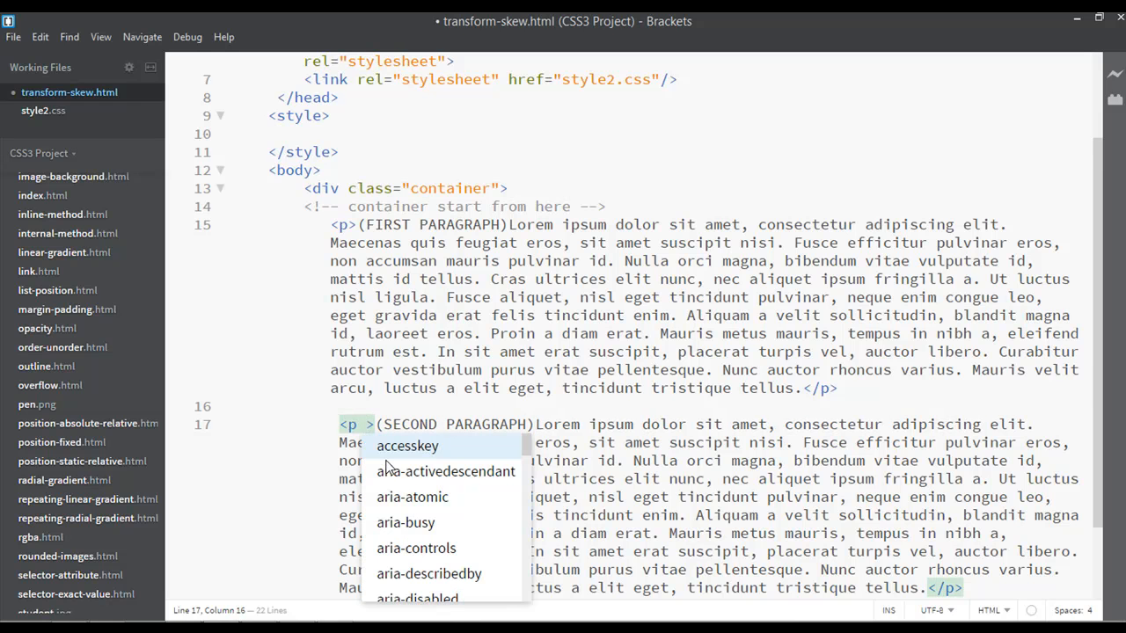
Give the second <p> the class "skew" and preview the page in Chrome
type("cla")
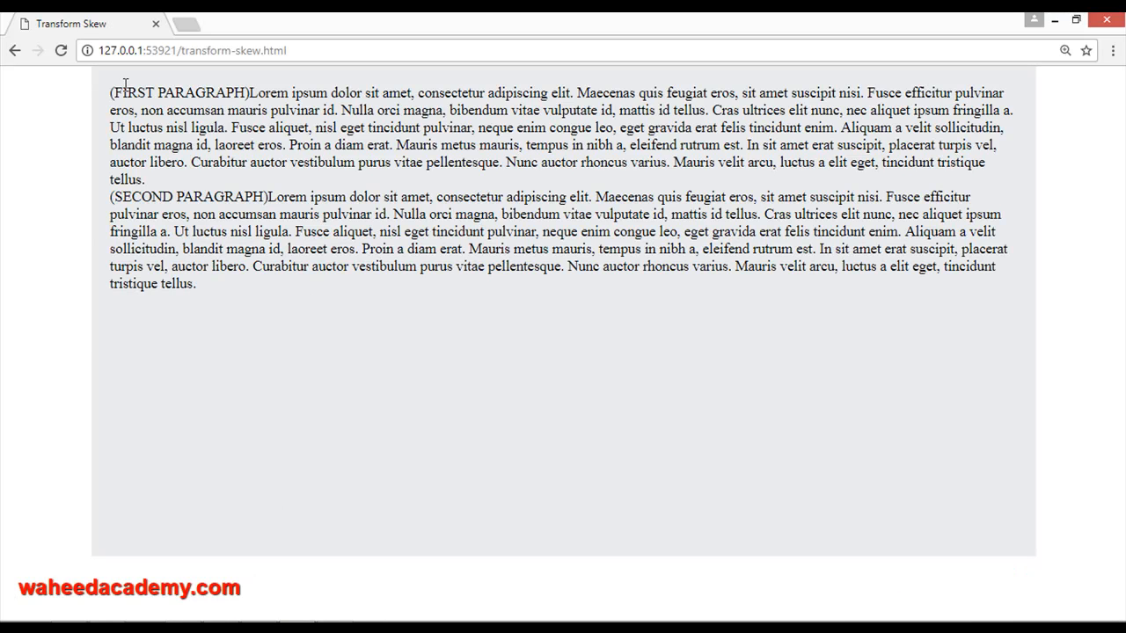
double_click(163, 196)
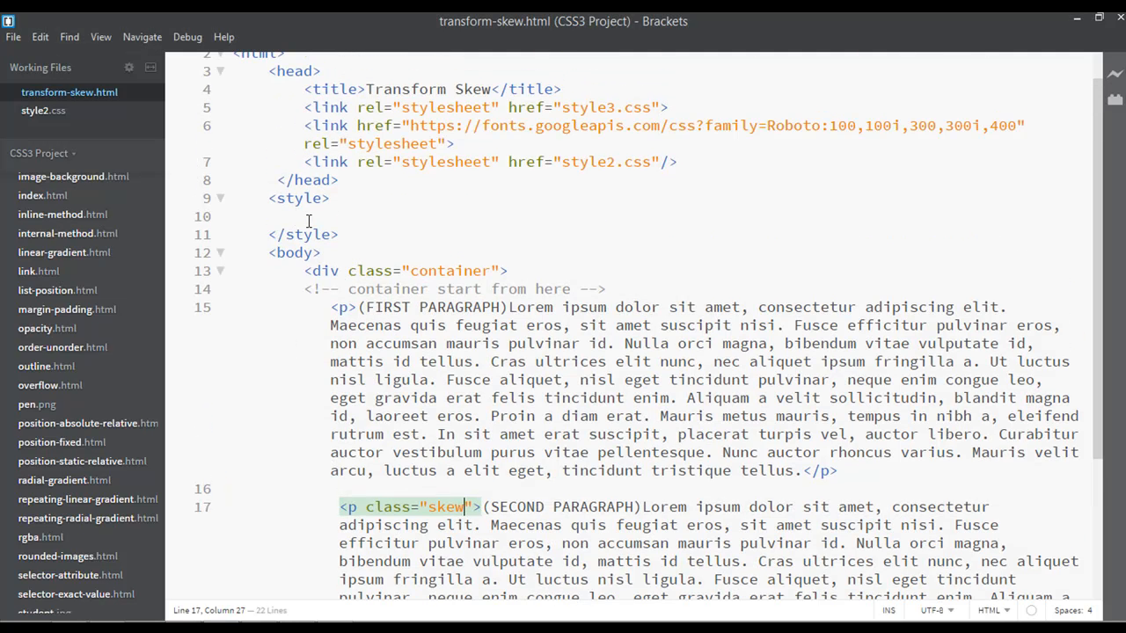
Add the rule p{border: 1px solid black; margin: 30px;} in the style block and check the bordered paragraphs in the browser
type("p")
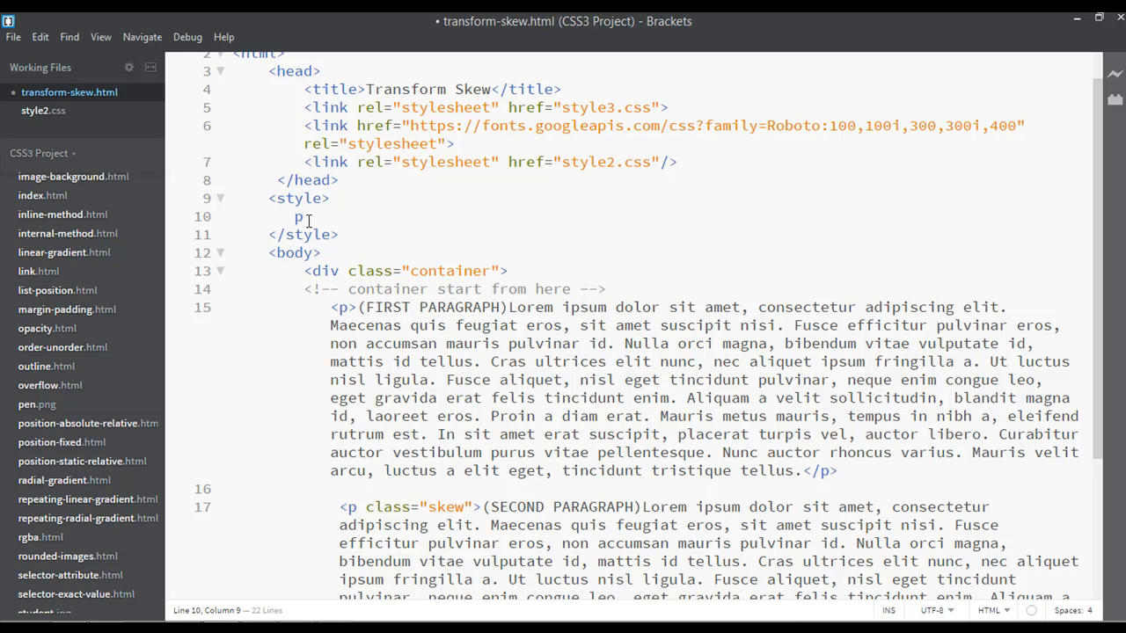
type("{")
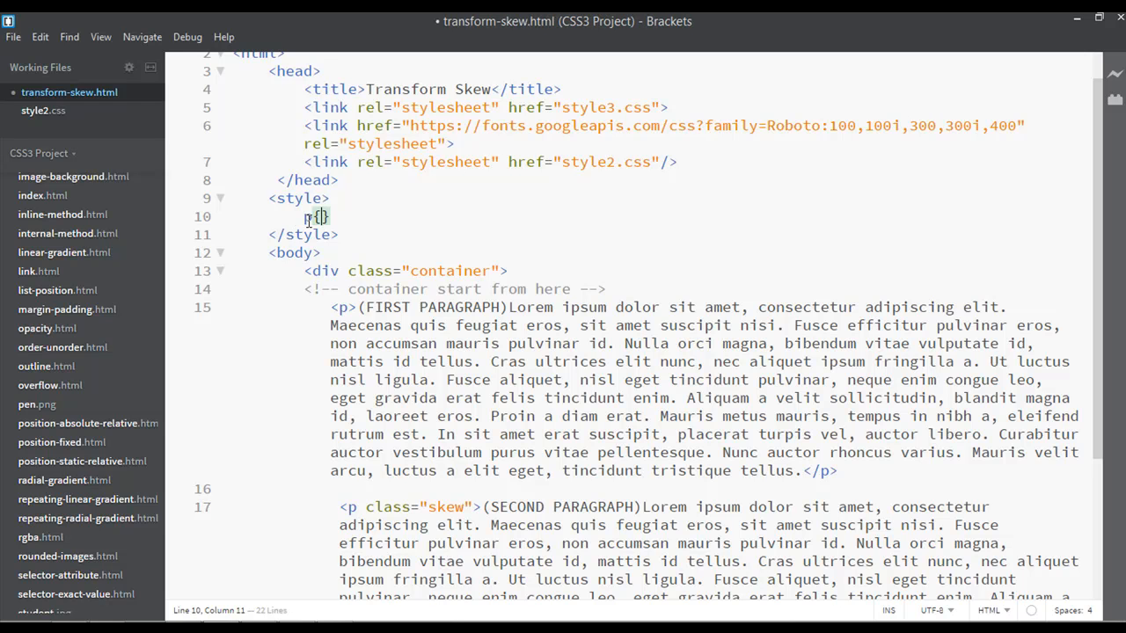
type("b")
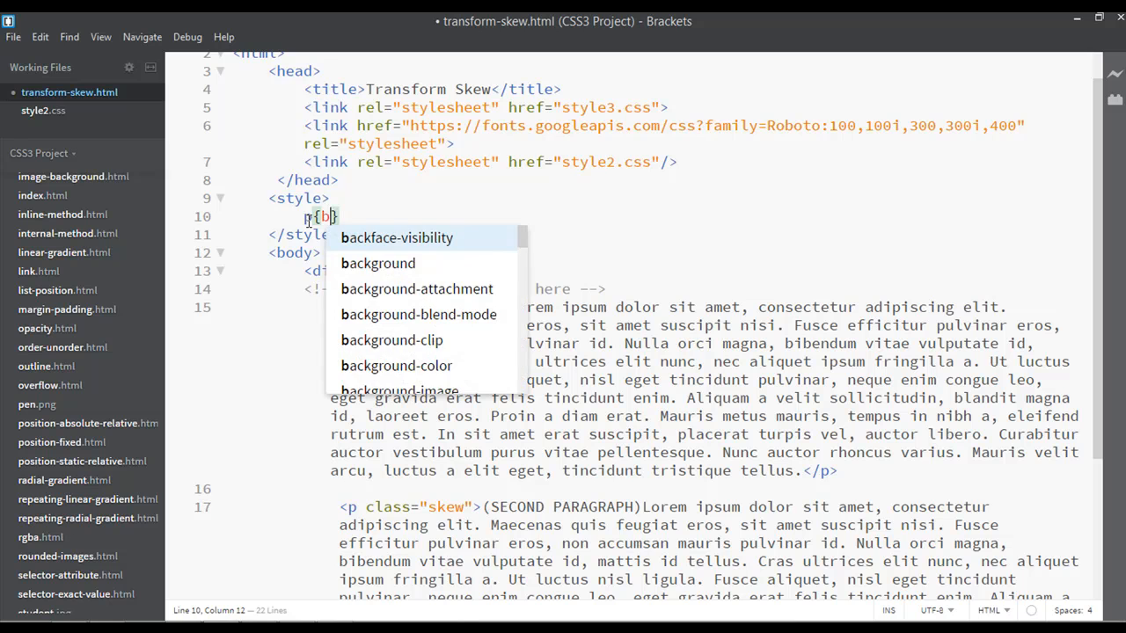
type("order:")
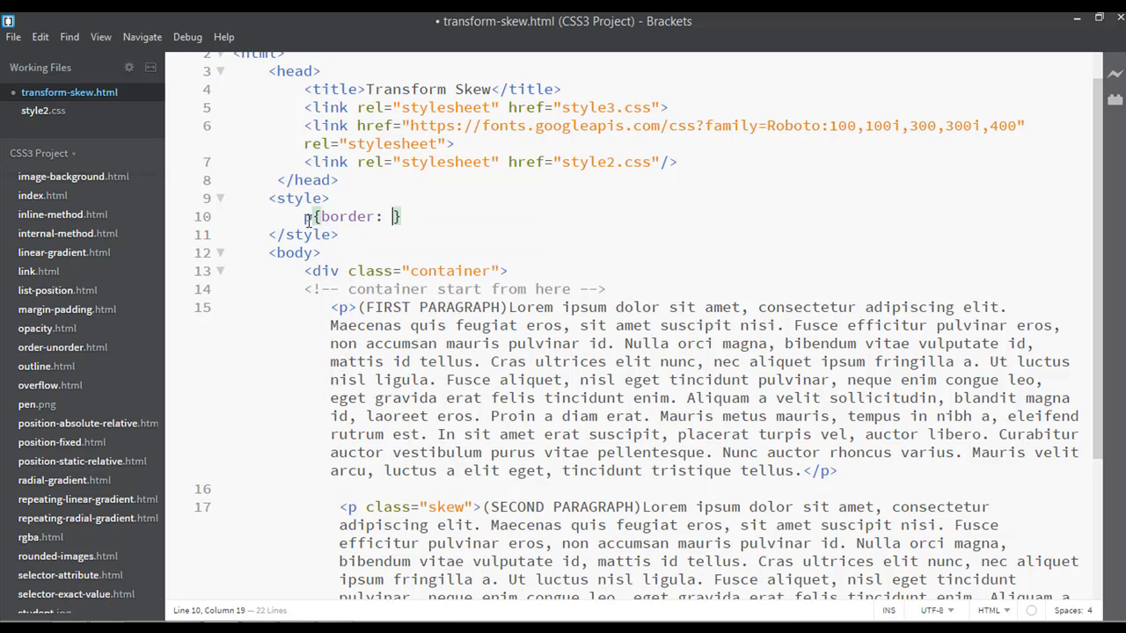
type("1px")
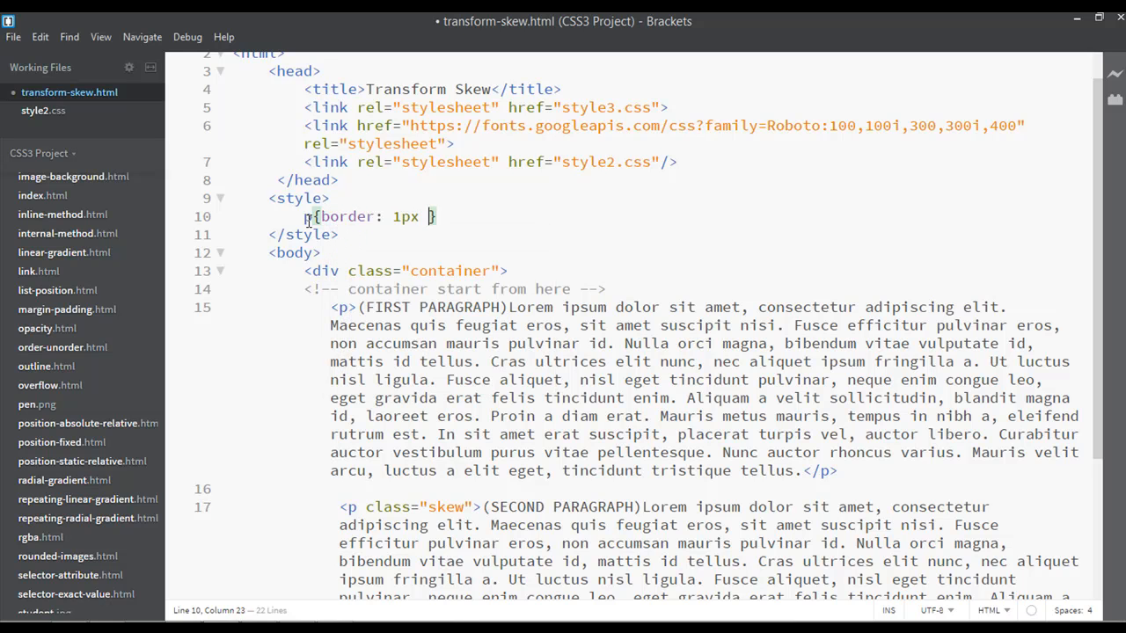
type("solid")
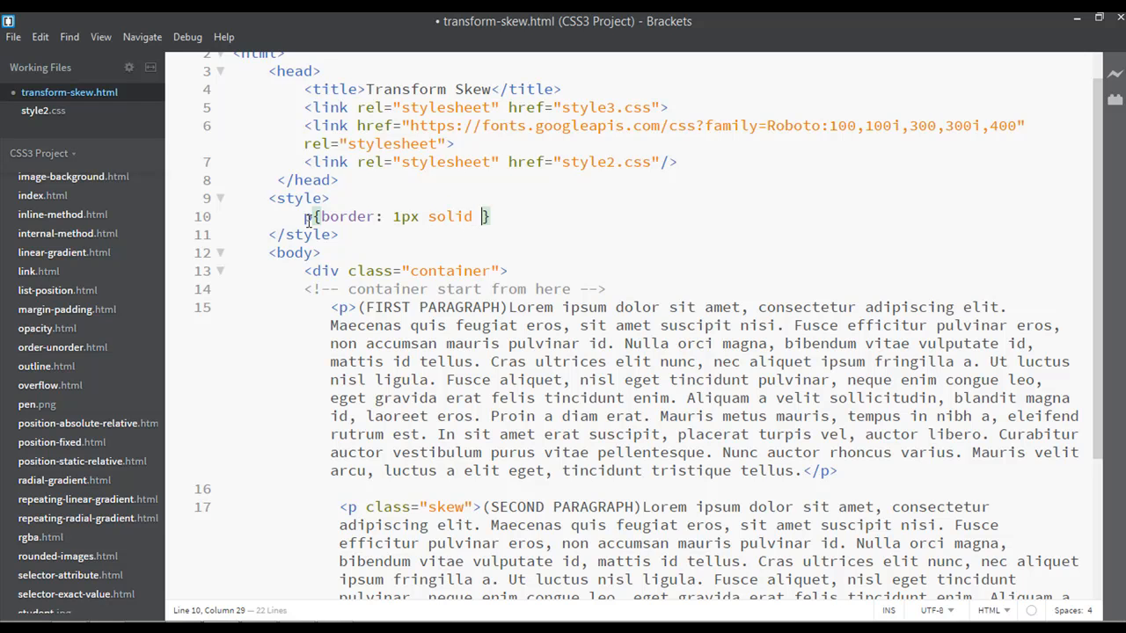
type("black")
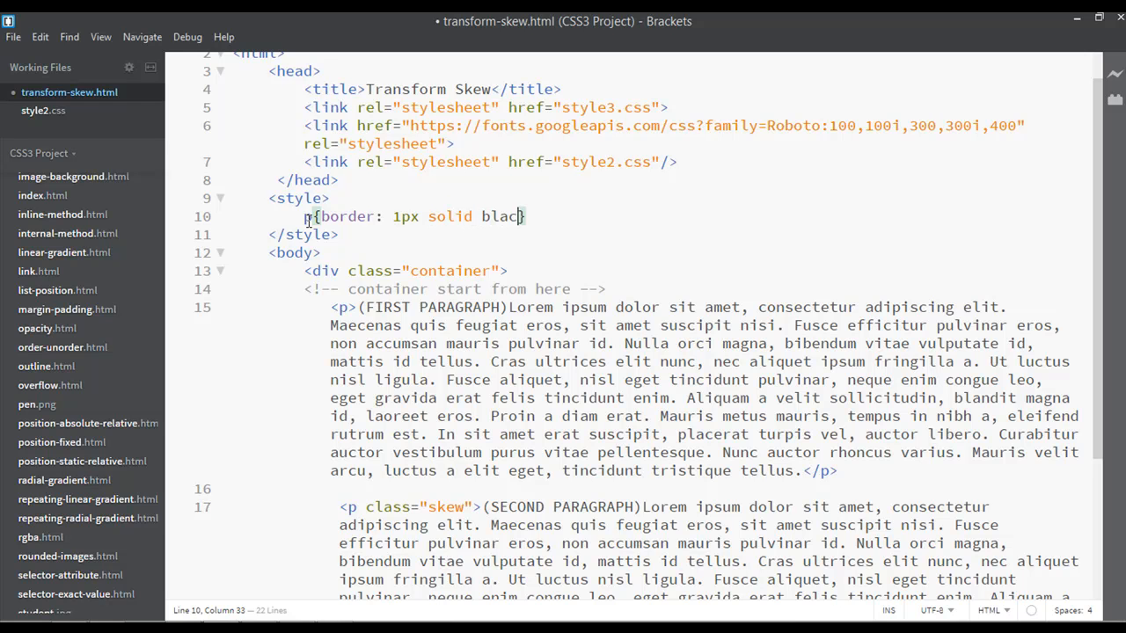
type(";")
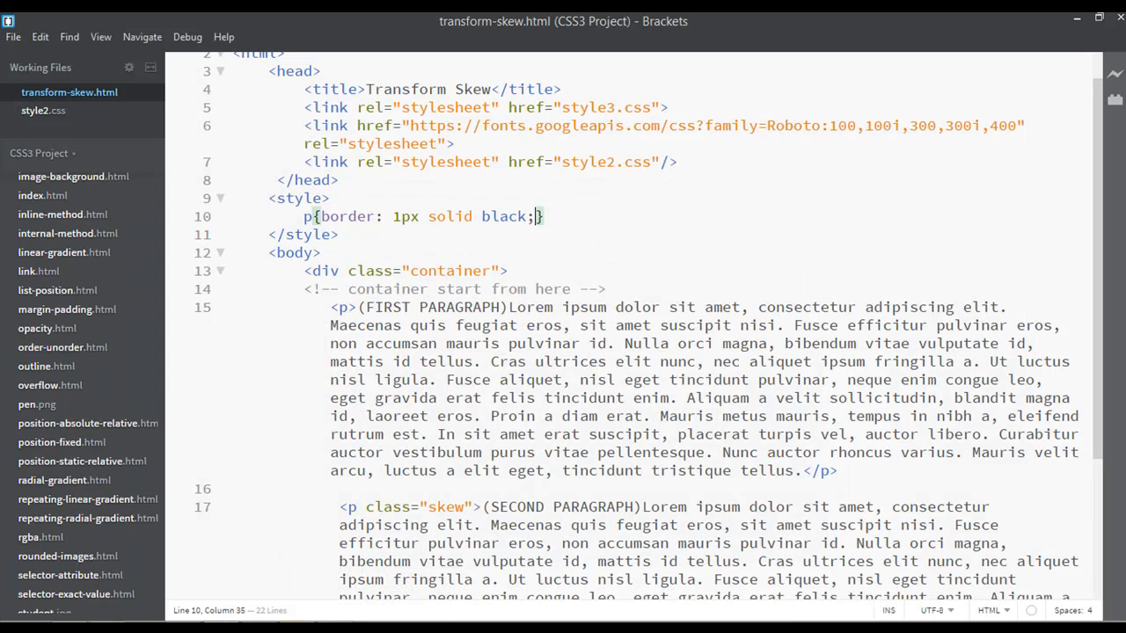
type("margin:")
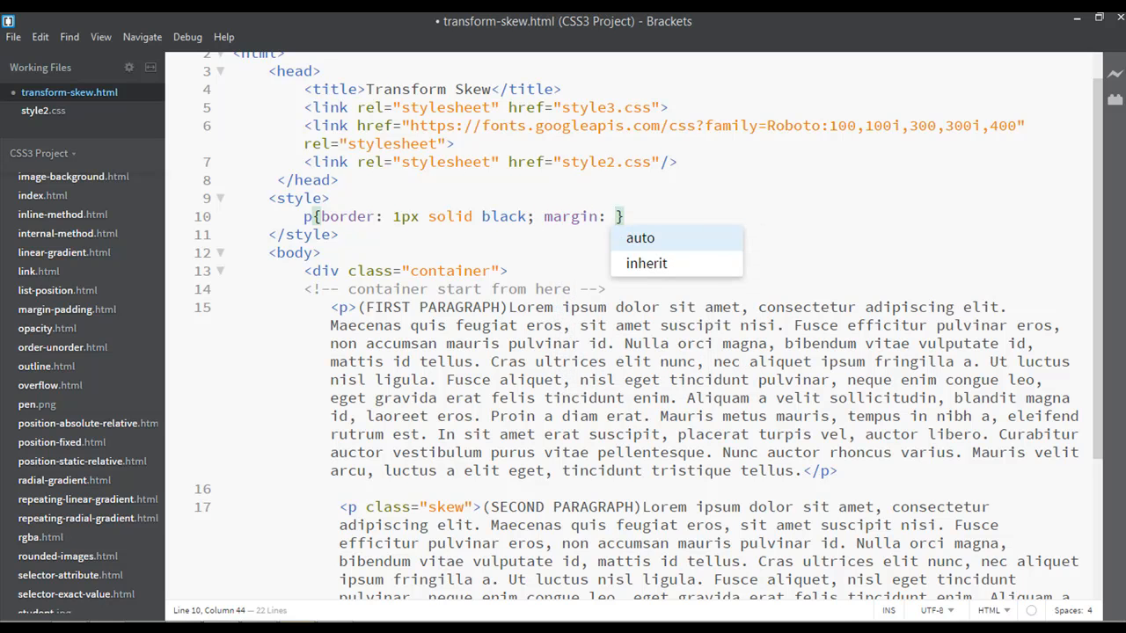
type("30px;")
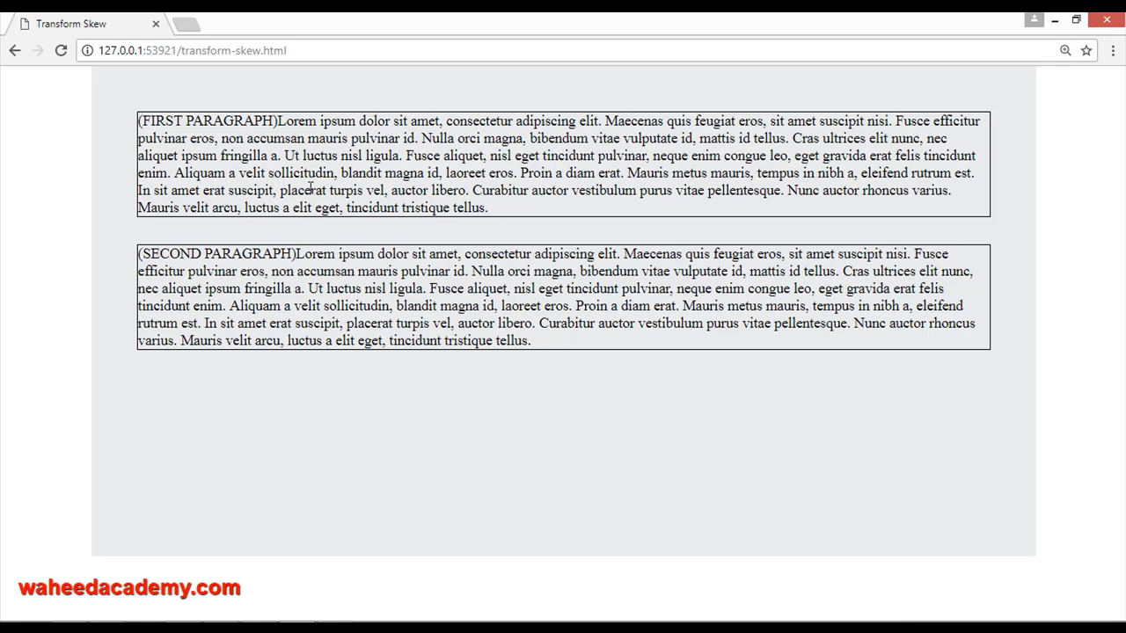
double_click(210, 254)
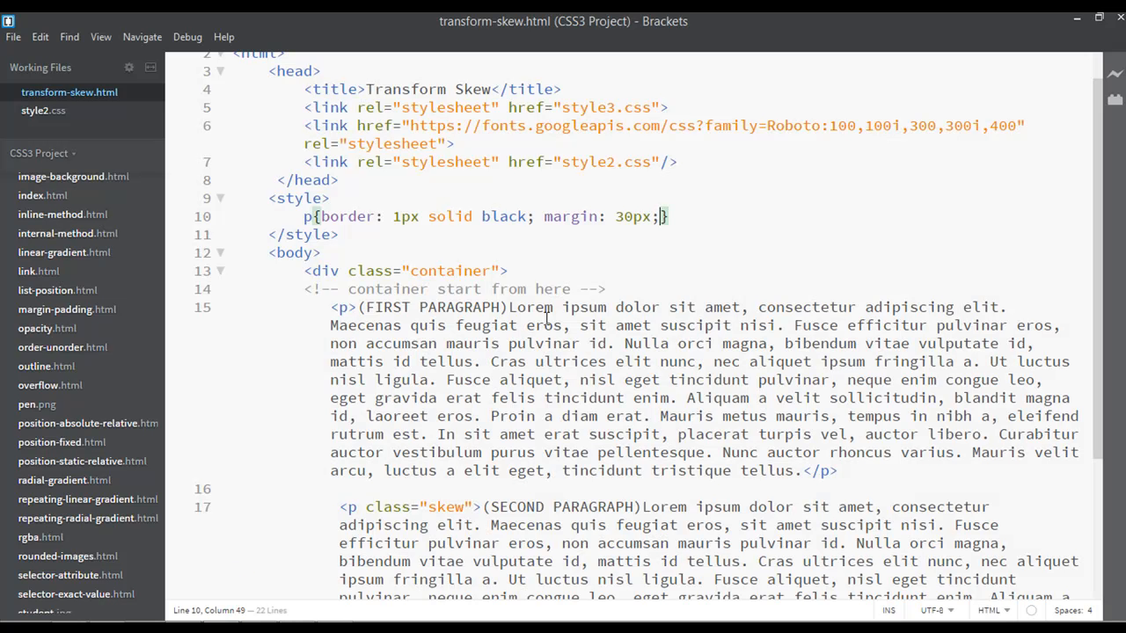
double_click(445, 507)
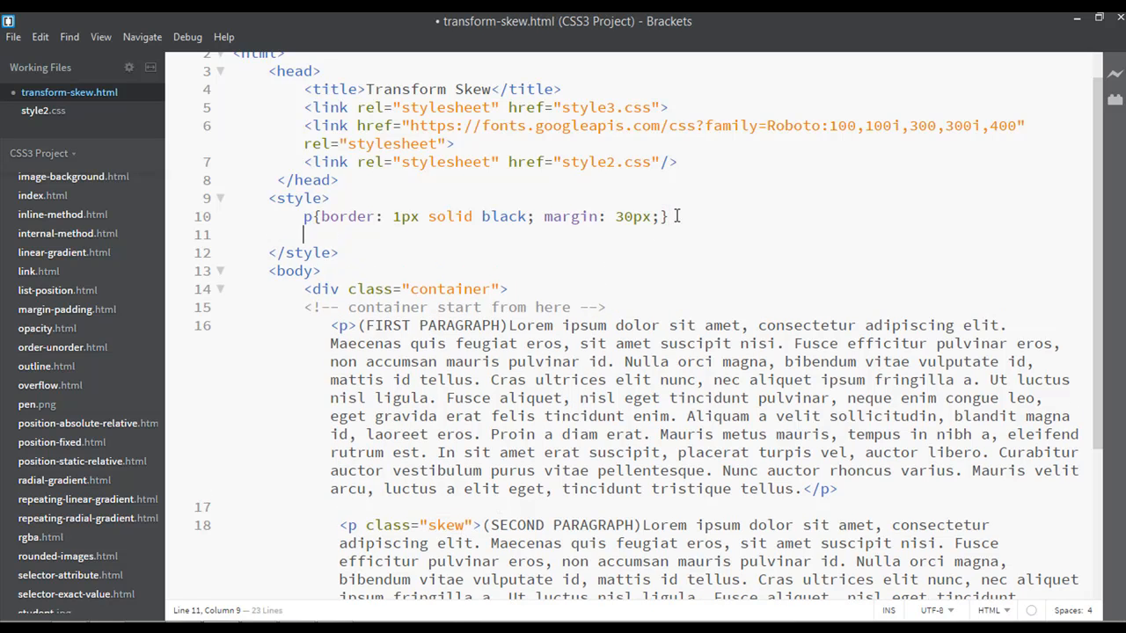
Add the rule p.skew{transform: skewX(10deg);} using the code hints
type("p")
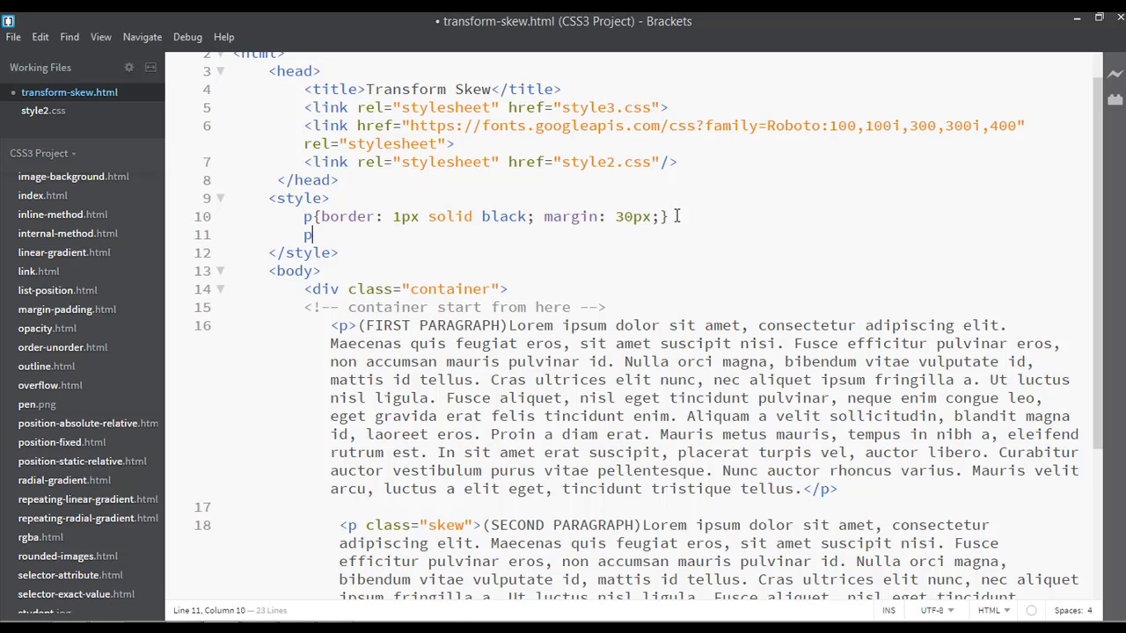
type(".skew")
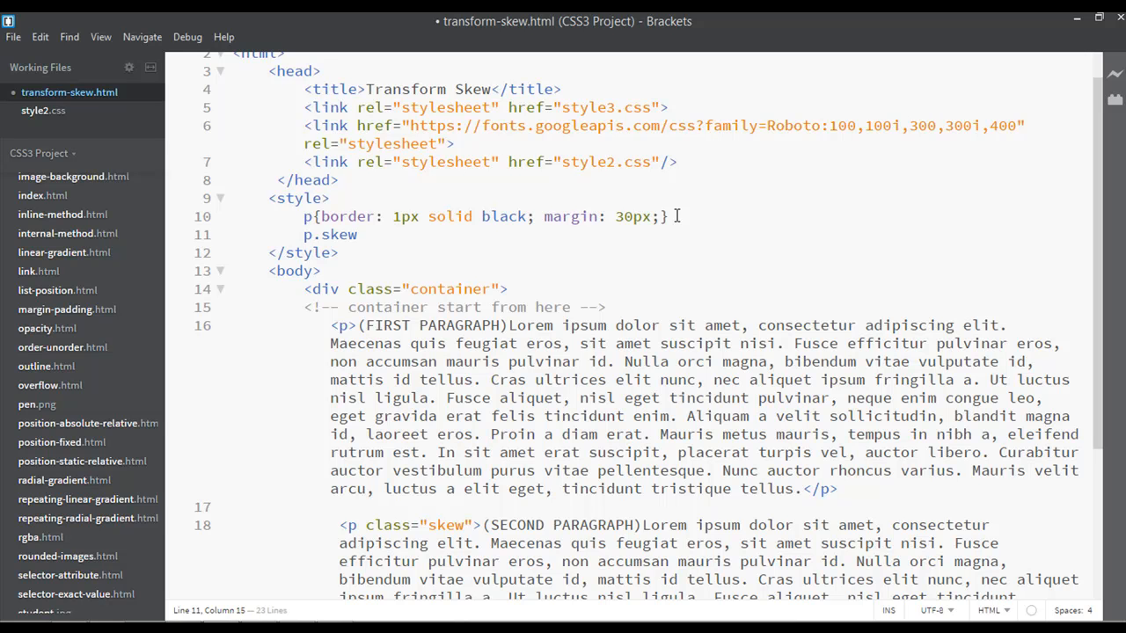
type("{}")
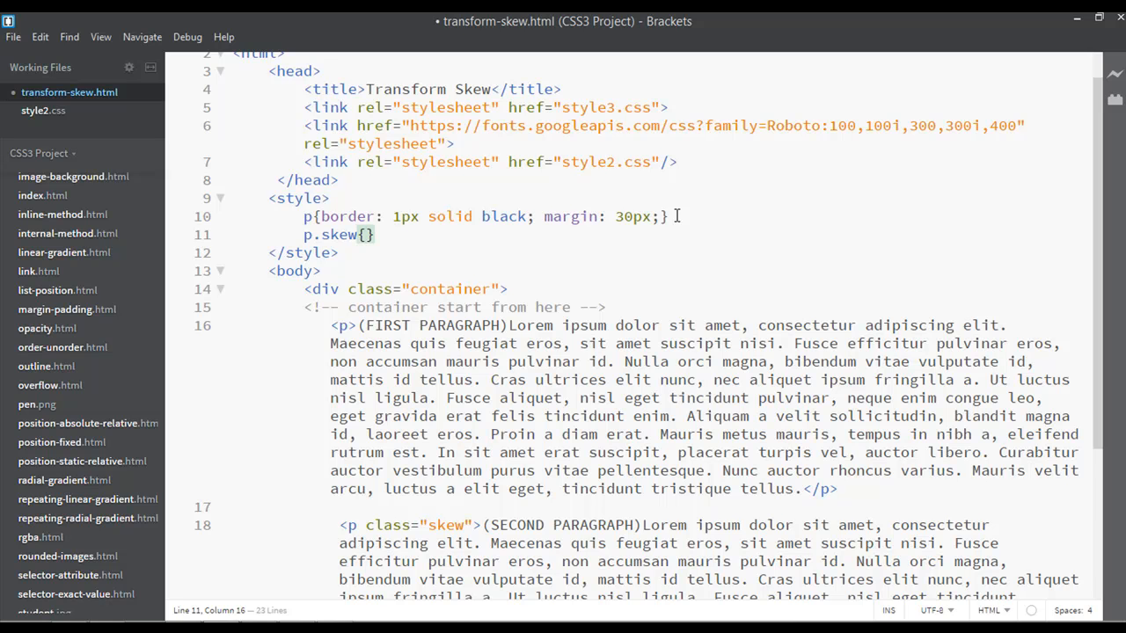
type("transform:")
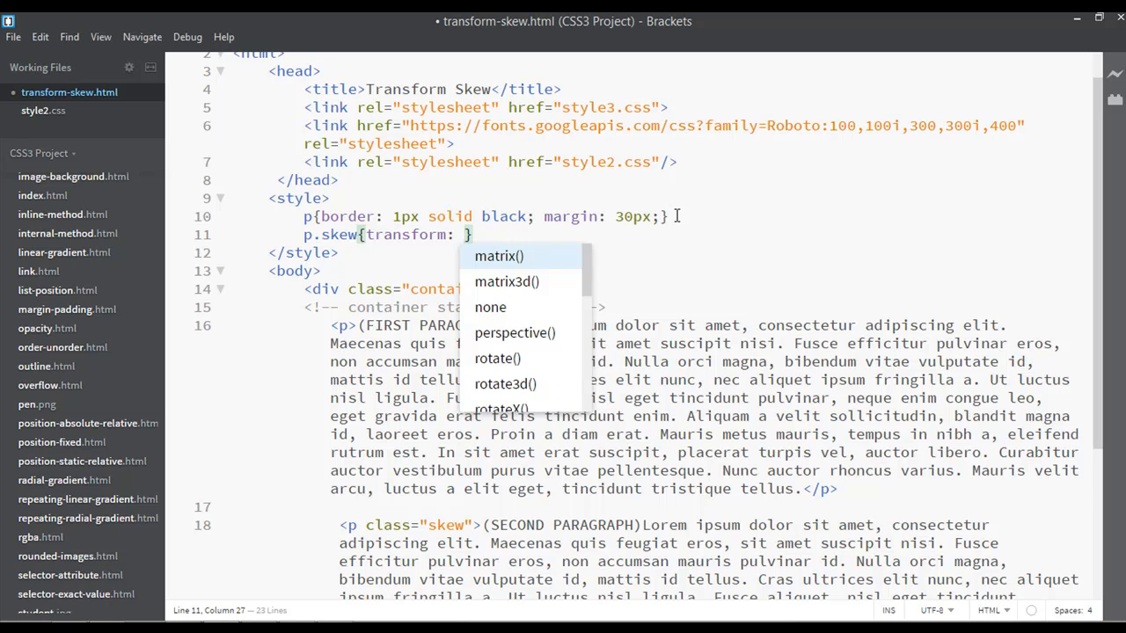
type("skewX();")
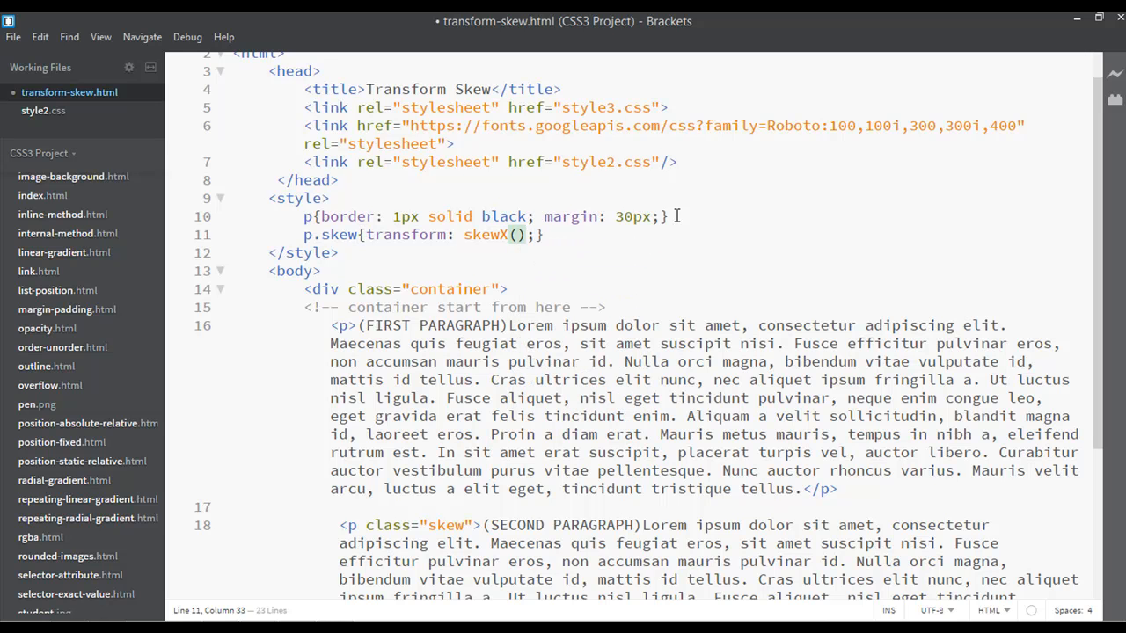
type("10de")
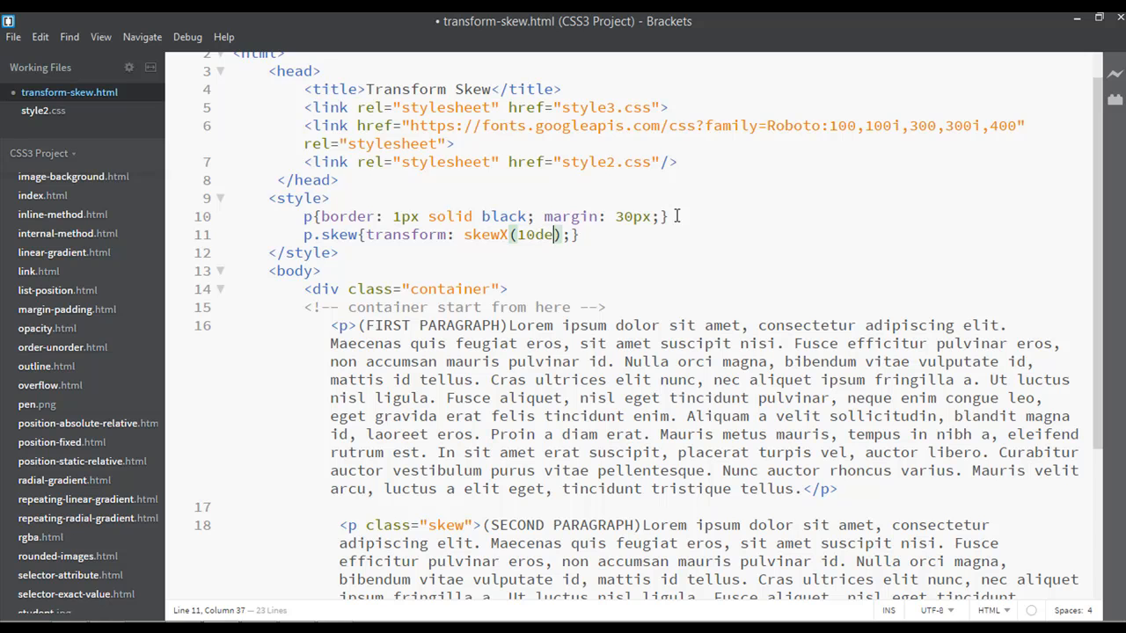
type("g")
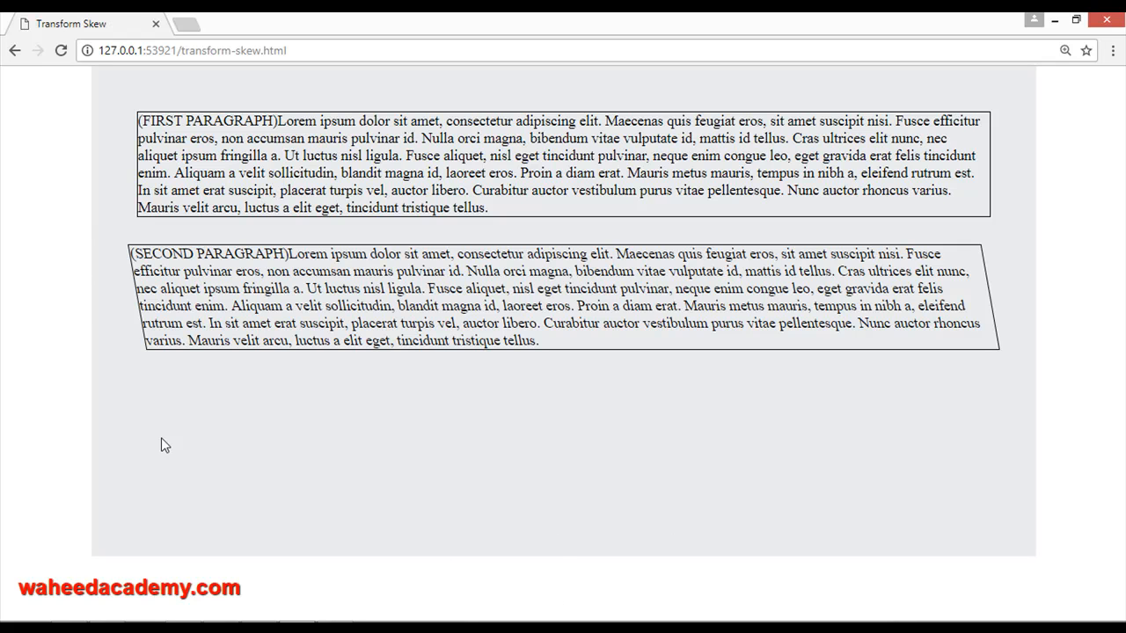
mouse_move(209, 231)
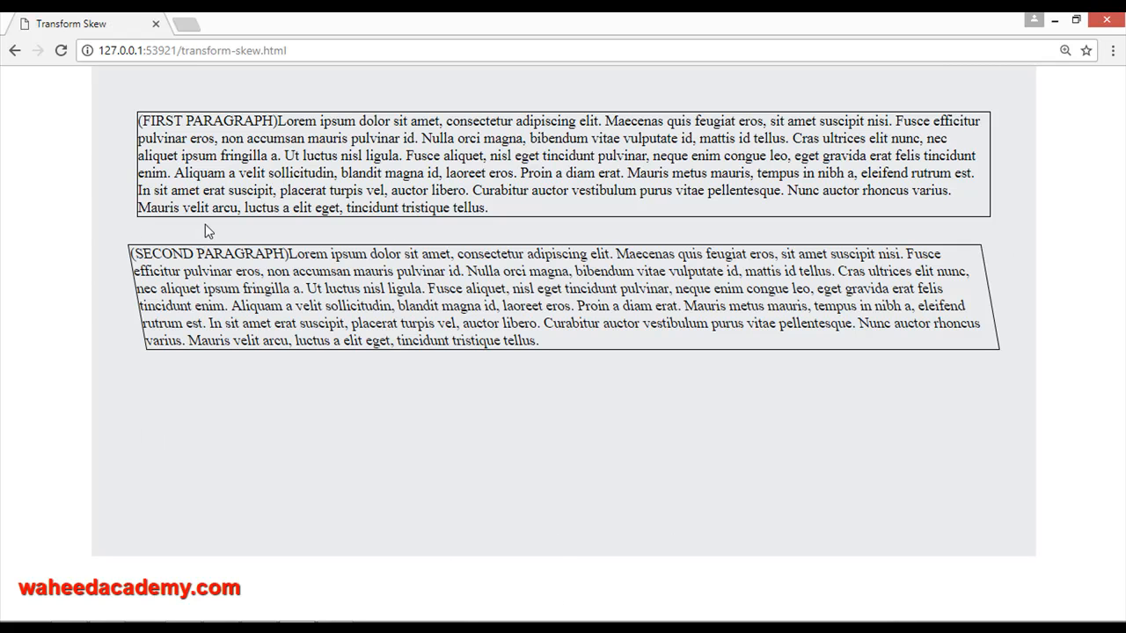
mouse_move(149, 355)
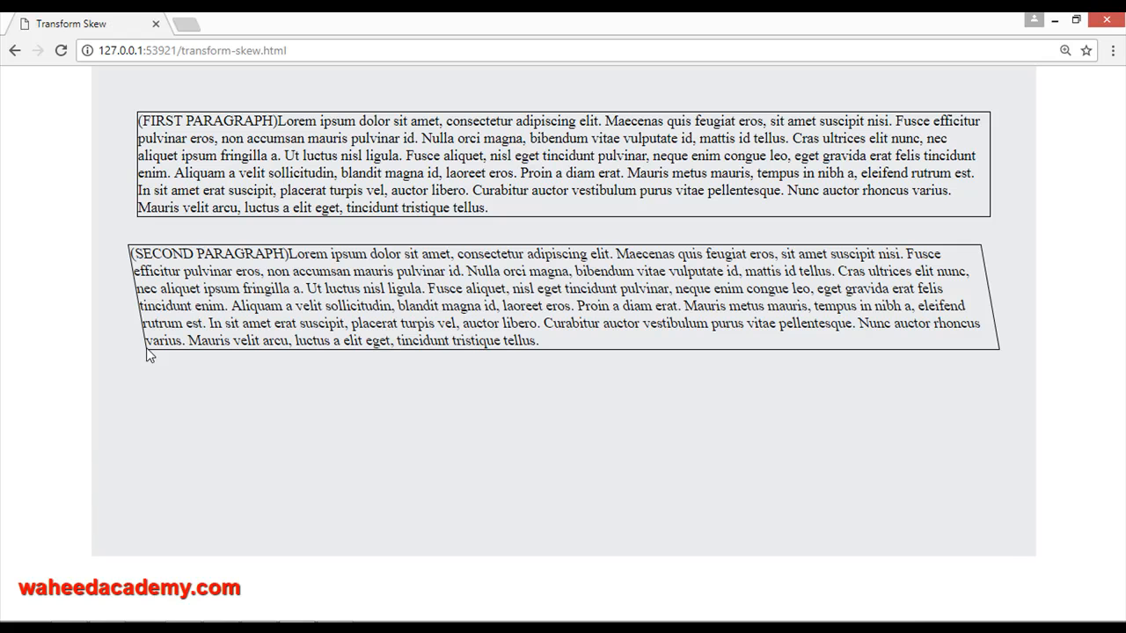
mouse_move(1011, 362)
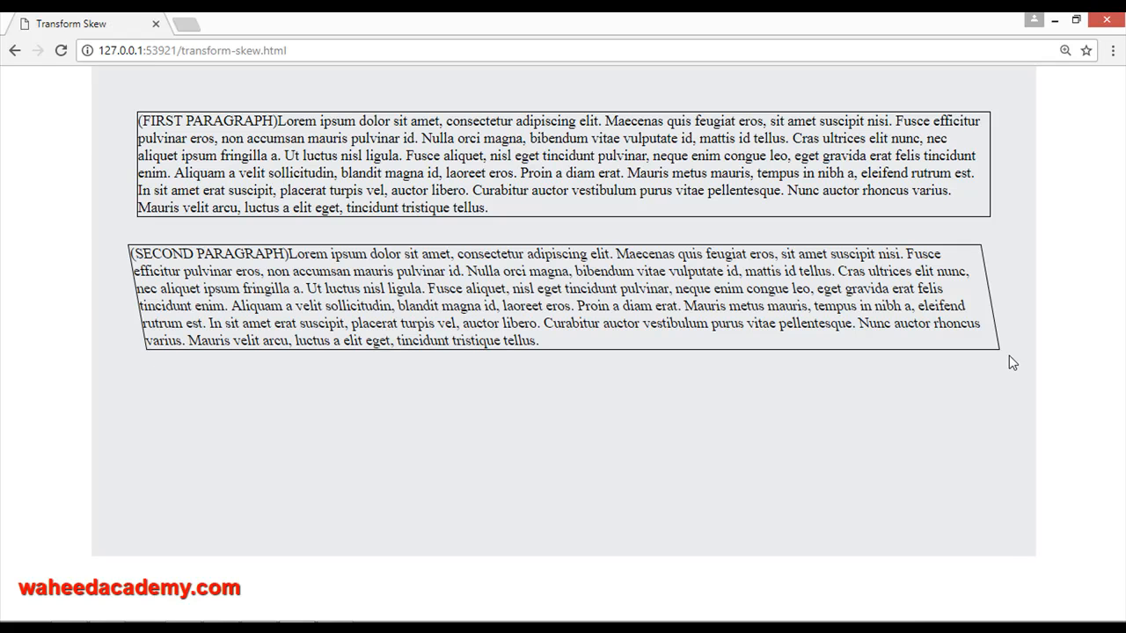
mouse_move(218, 384)
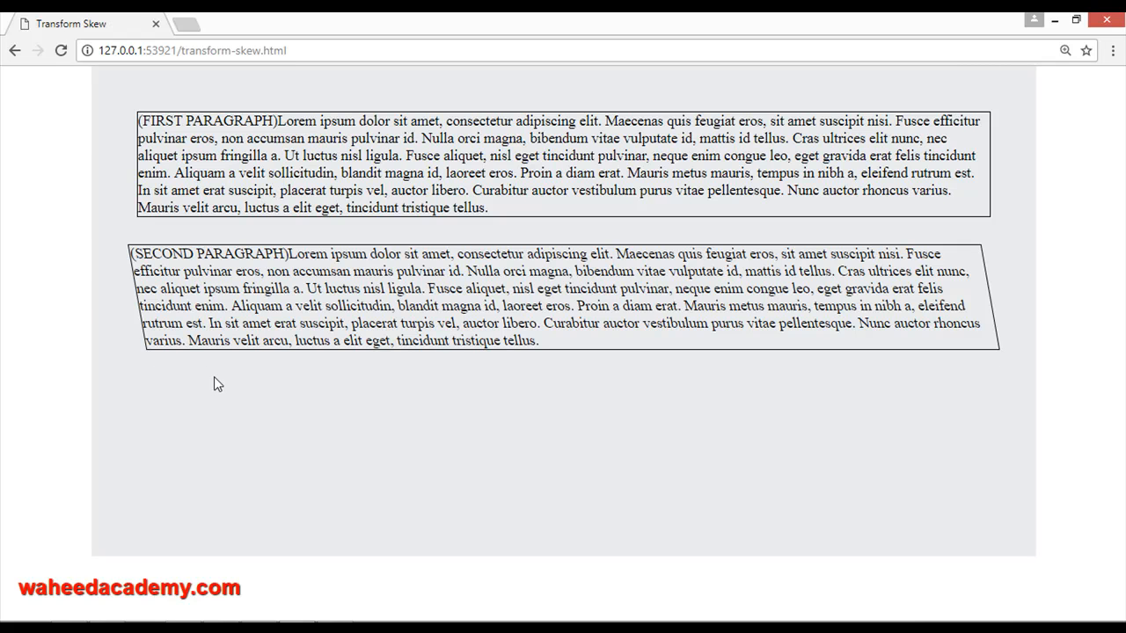
mouse_move(157, 357)
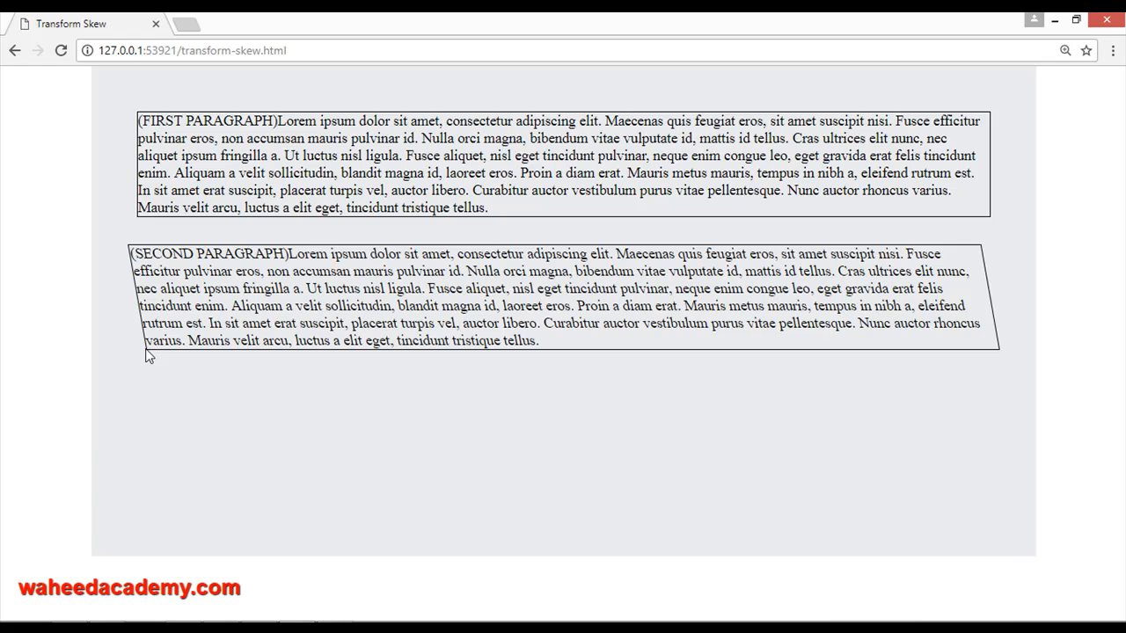
mouse_move(978, 256)
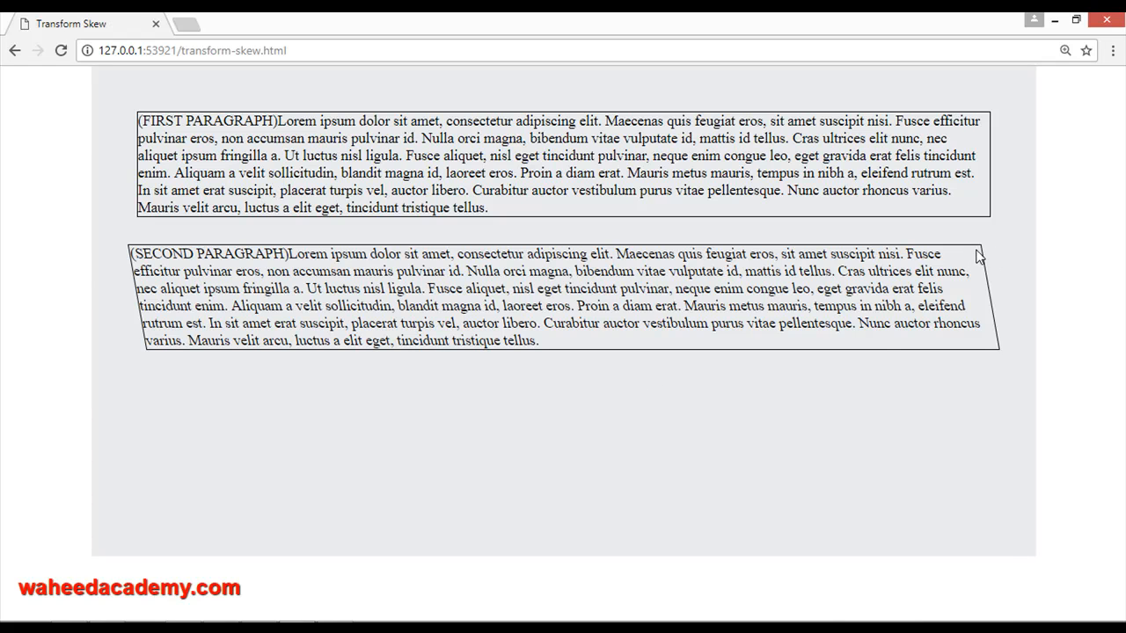
mouse_move(245, 262)
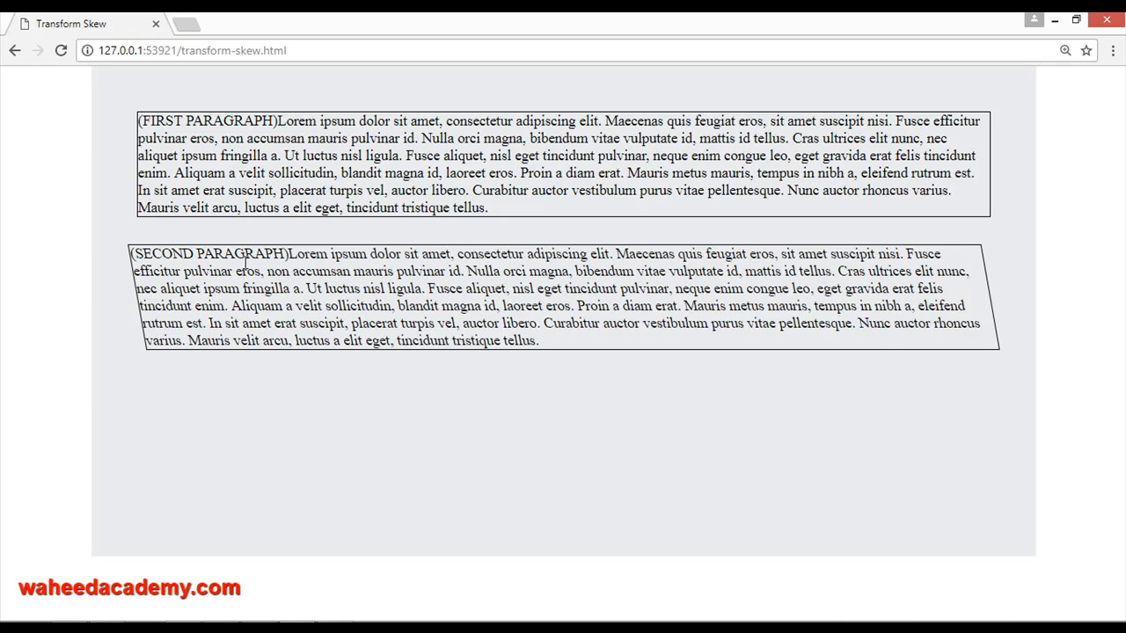
mouse_move(207, 538)
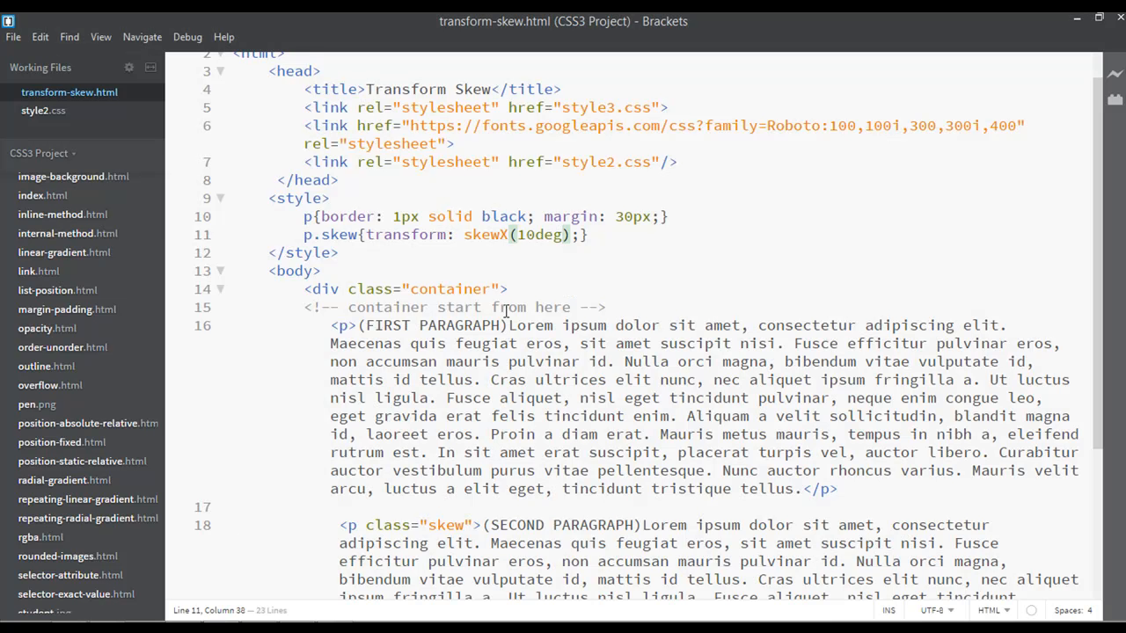
Change the skew function to skewY and its angle from 10deg to 3deg, checking the preview
left_click(508, 235)
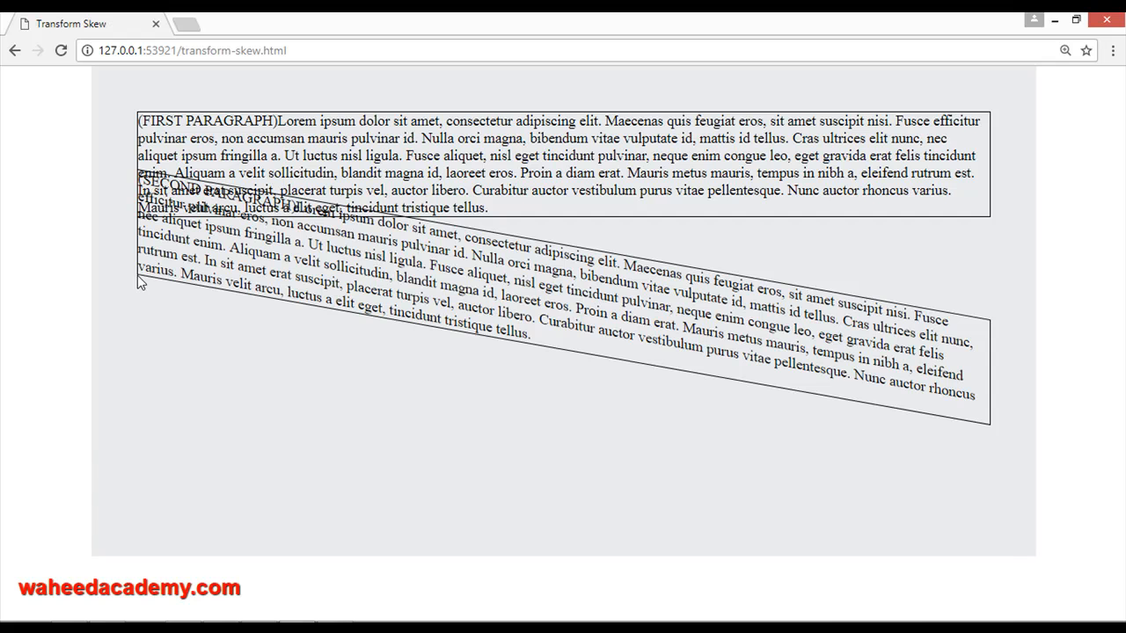
mouse_move(996, 229)
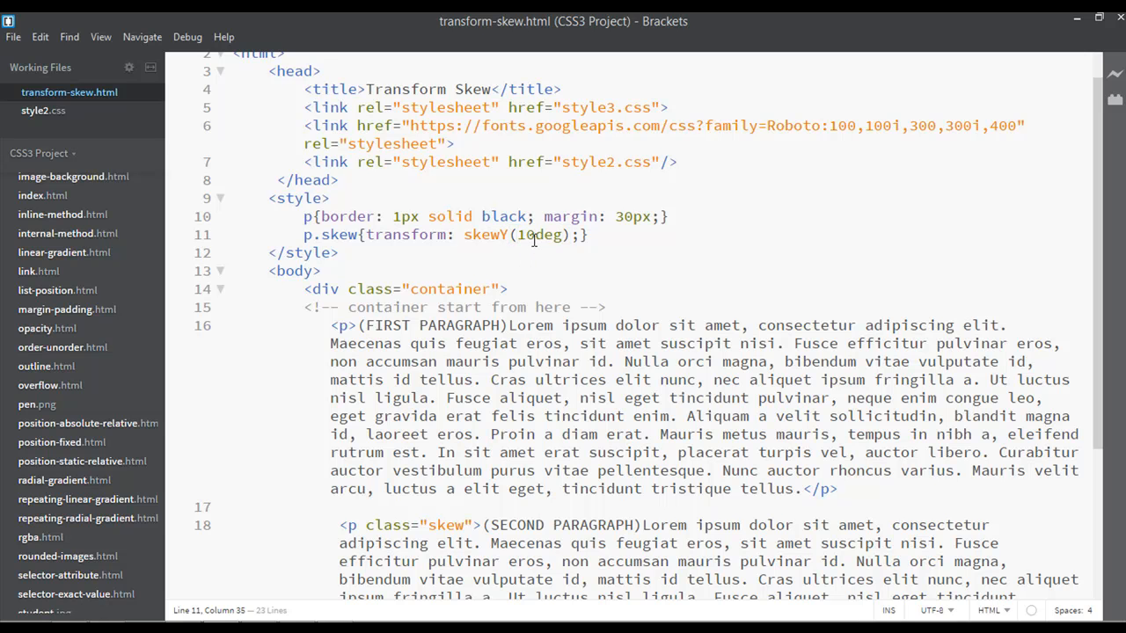
type("3")
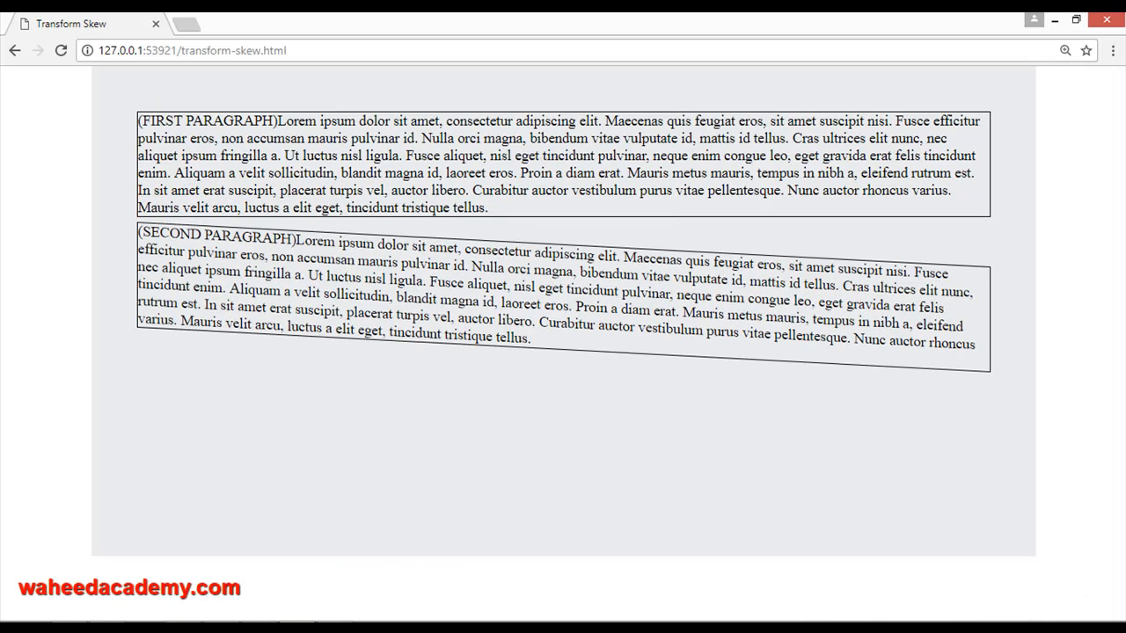
mouse_move(150, 230)
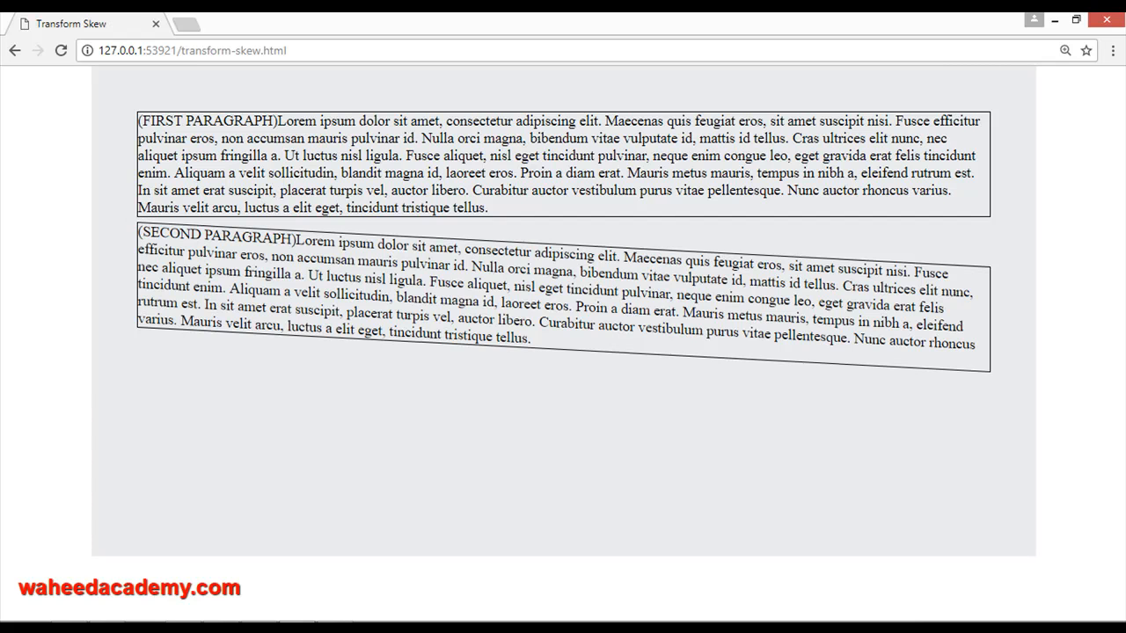
mouse_move(983, 231)
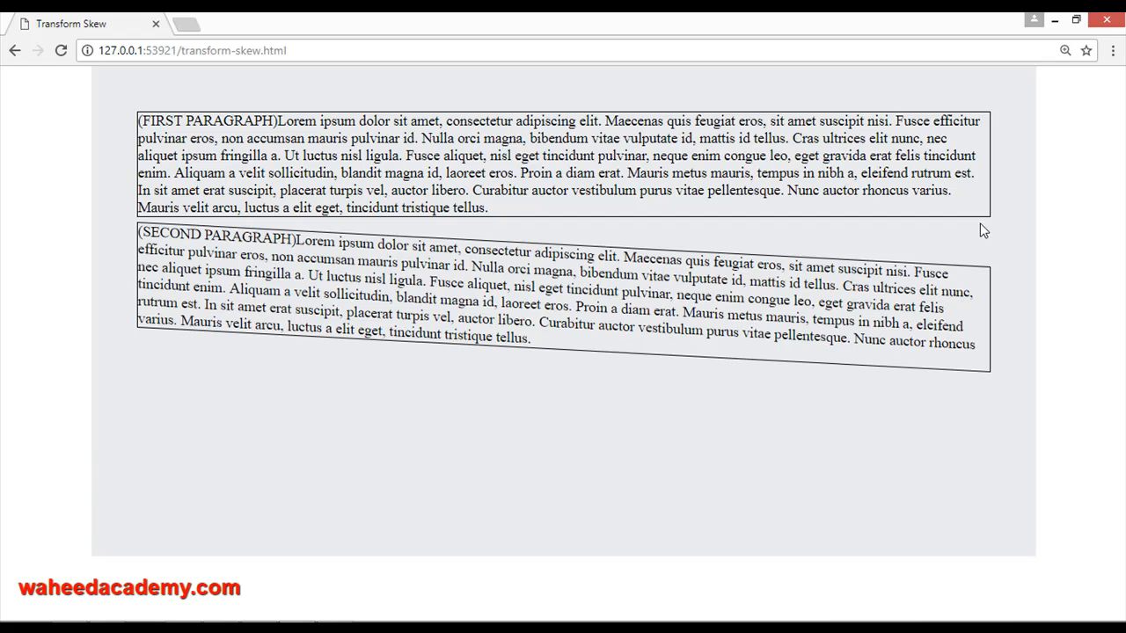
mouse_move(887, 253)
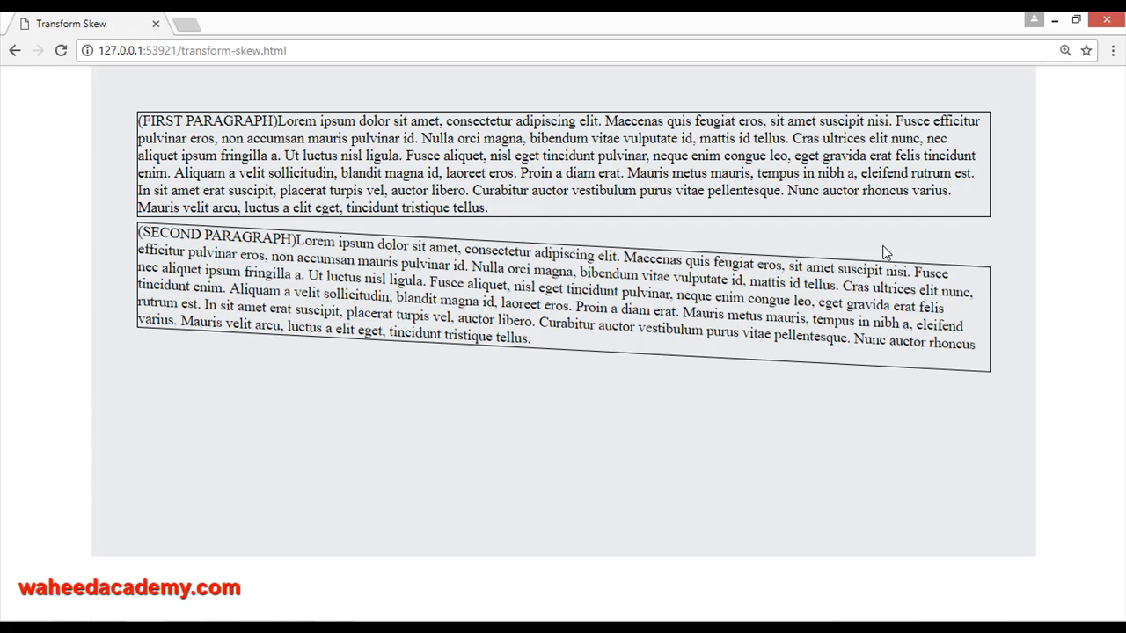
mouse_move(489, 362)
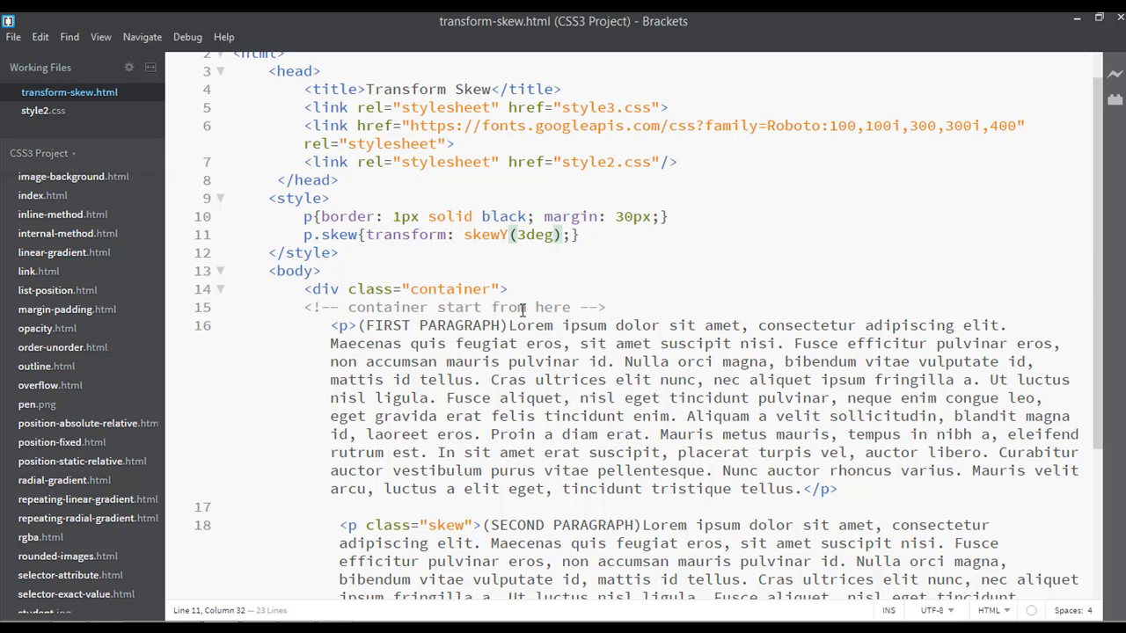
mouse_move(1068, 23)
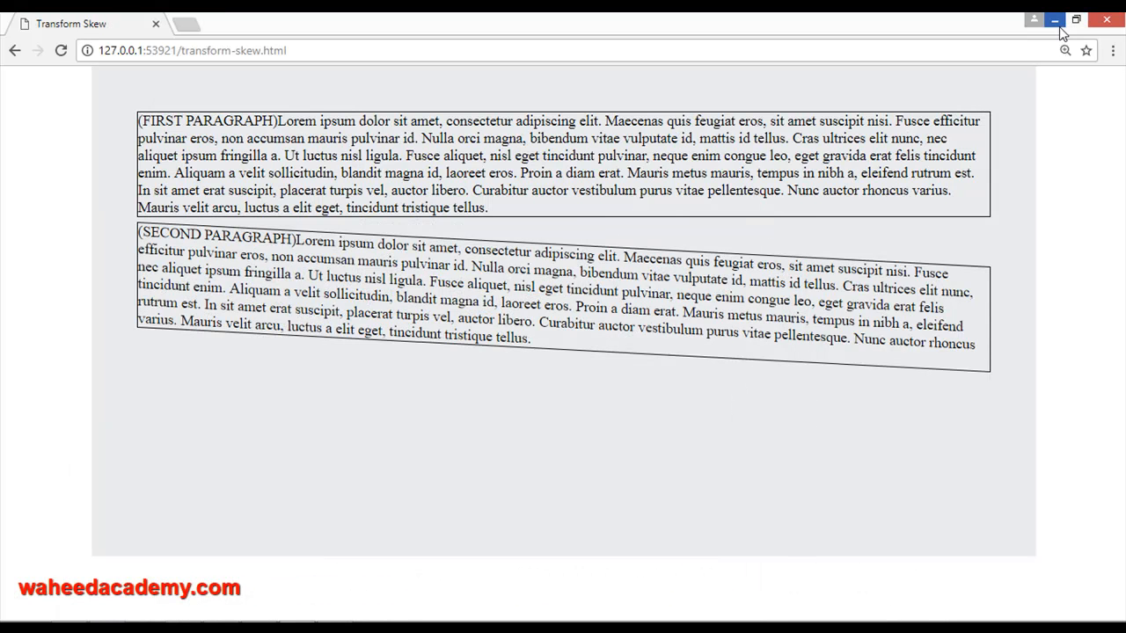
mouse_move(1055, 20)
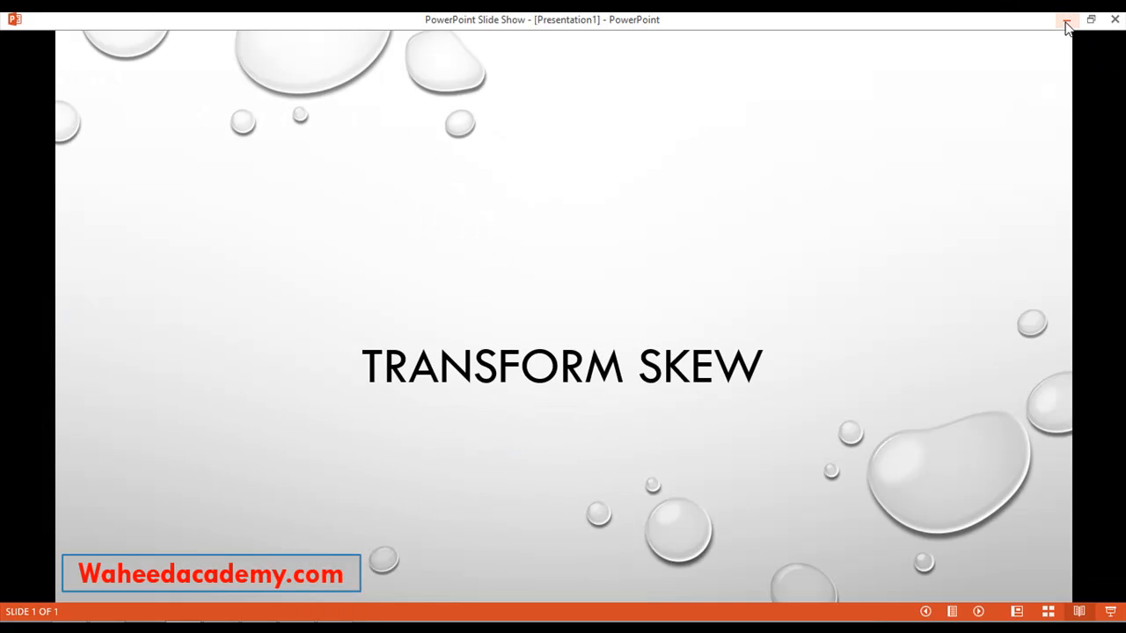
Hide the PowerPoint slide show to leave the desktop showing
left_click(1114, 19)
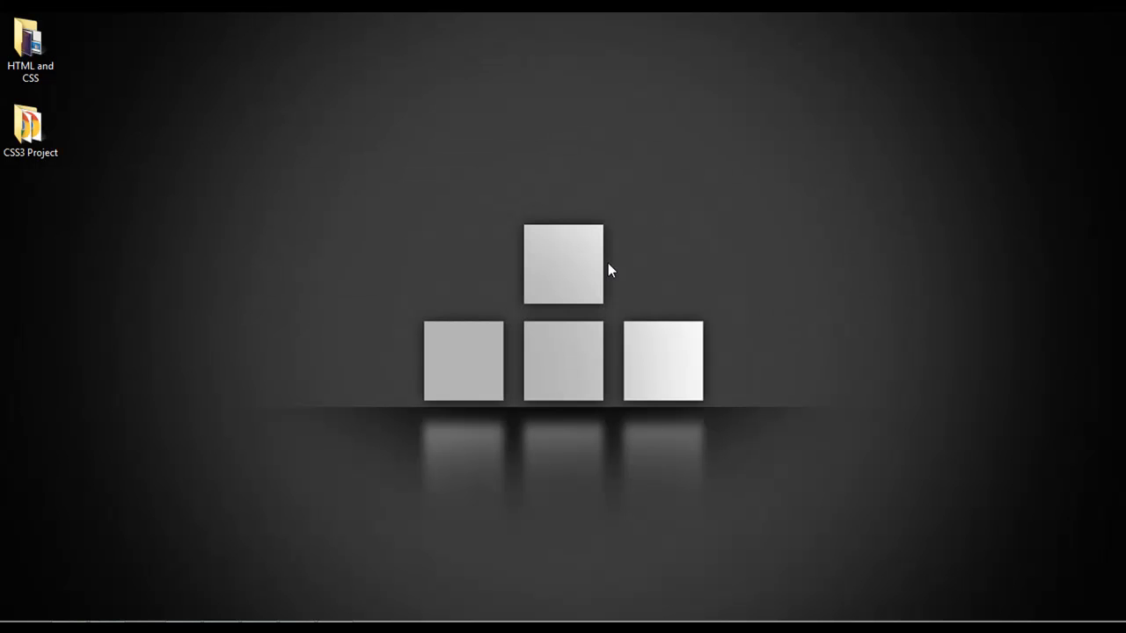